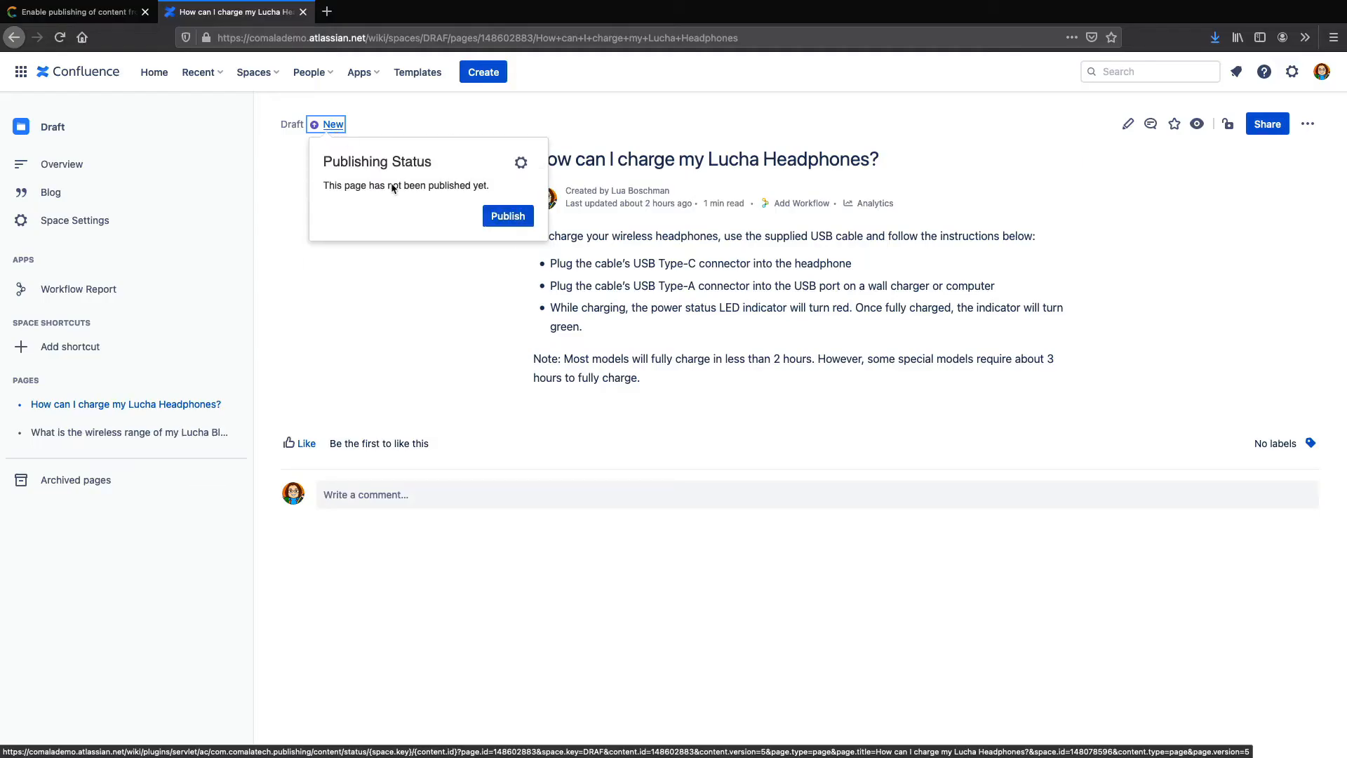
Step: Publish the 'How can I charge my Lucha Headphones?' page so its status reads Synced
{"action": "left_click", "coordinate": [508, 216]}
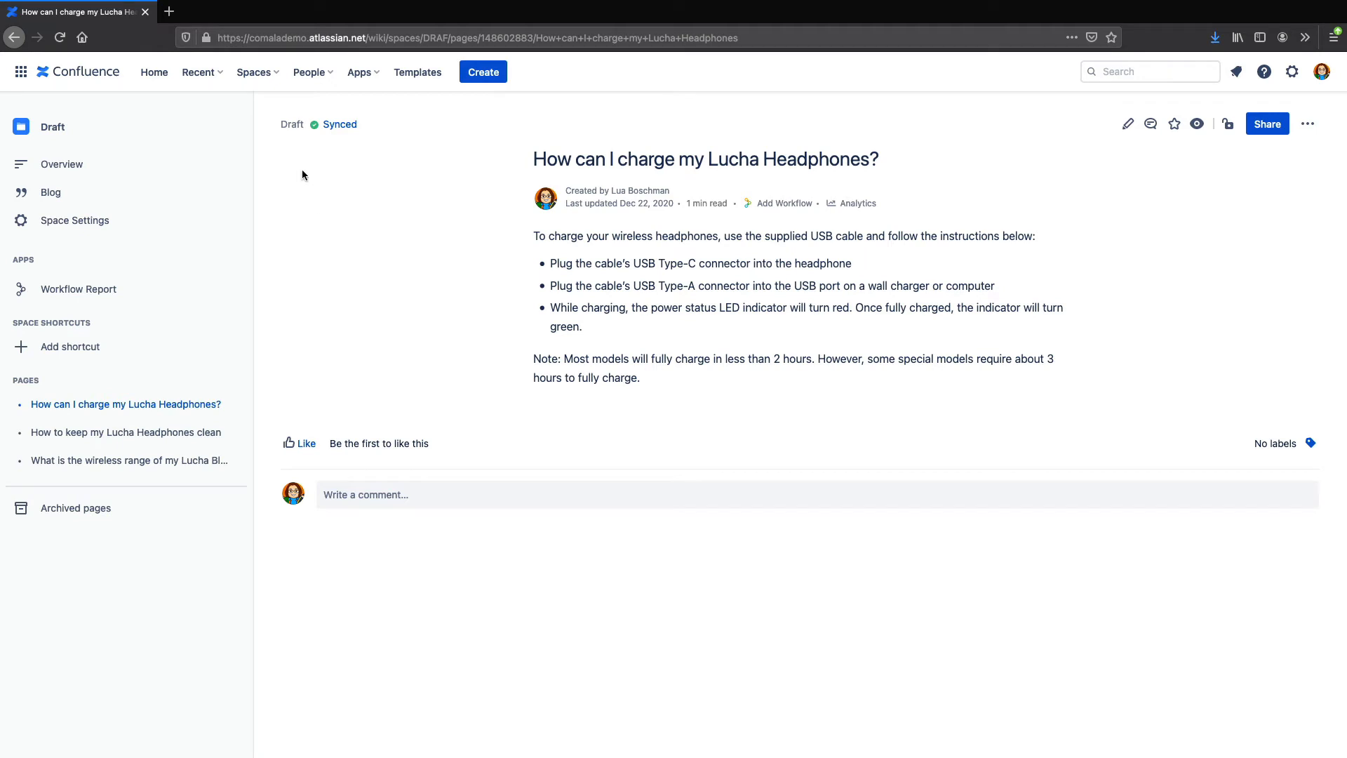
{"action": "left_click", "coordinate": [256, 72]}
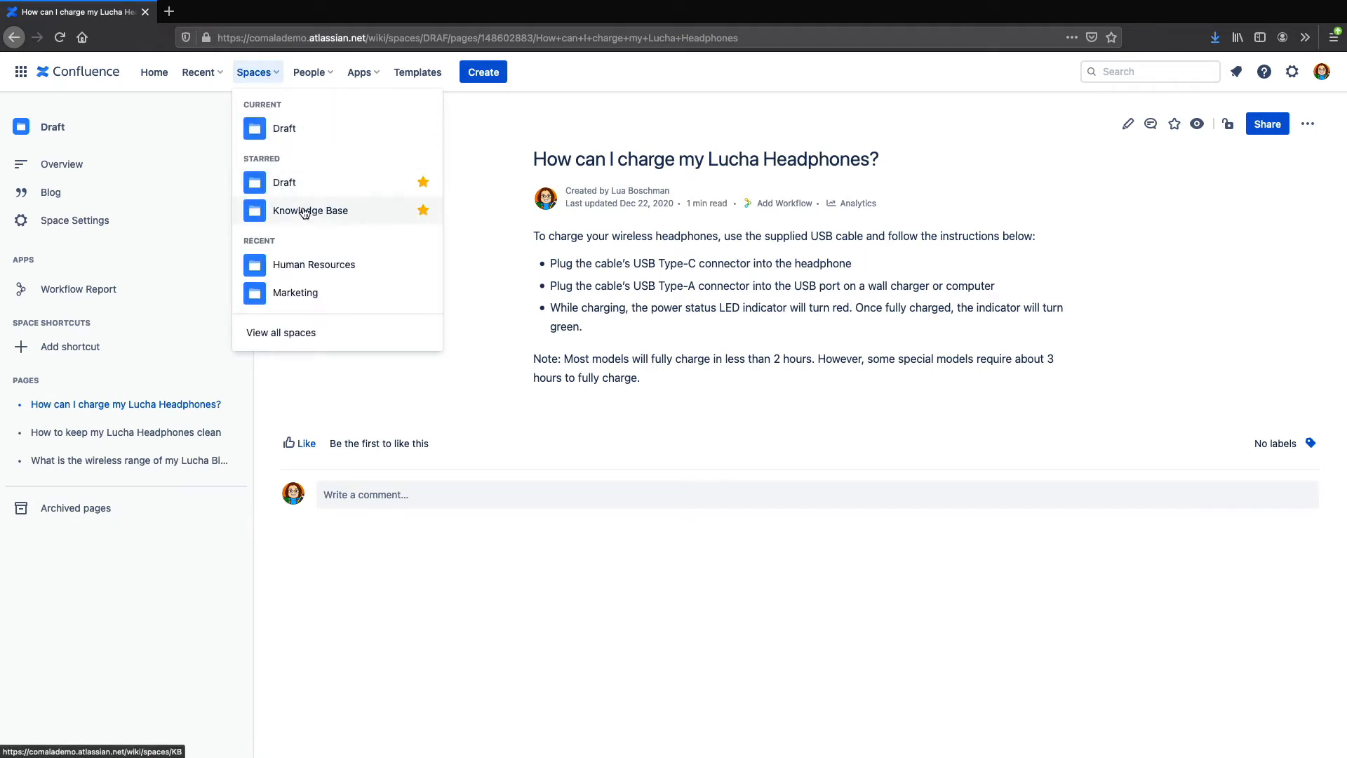
{"action": "mouse_move", "coordinate": [394, 219]}
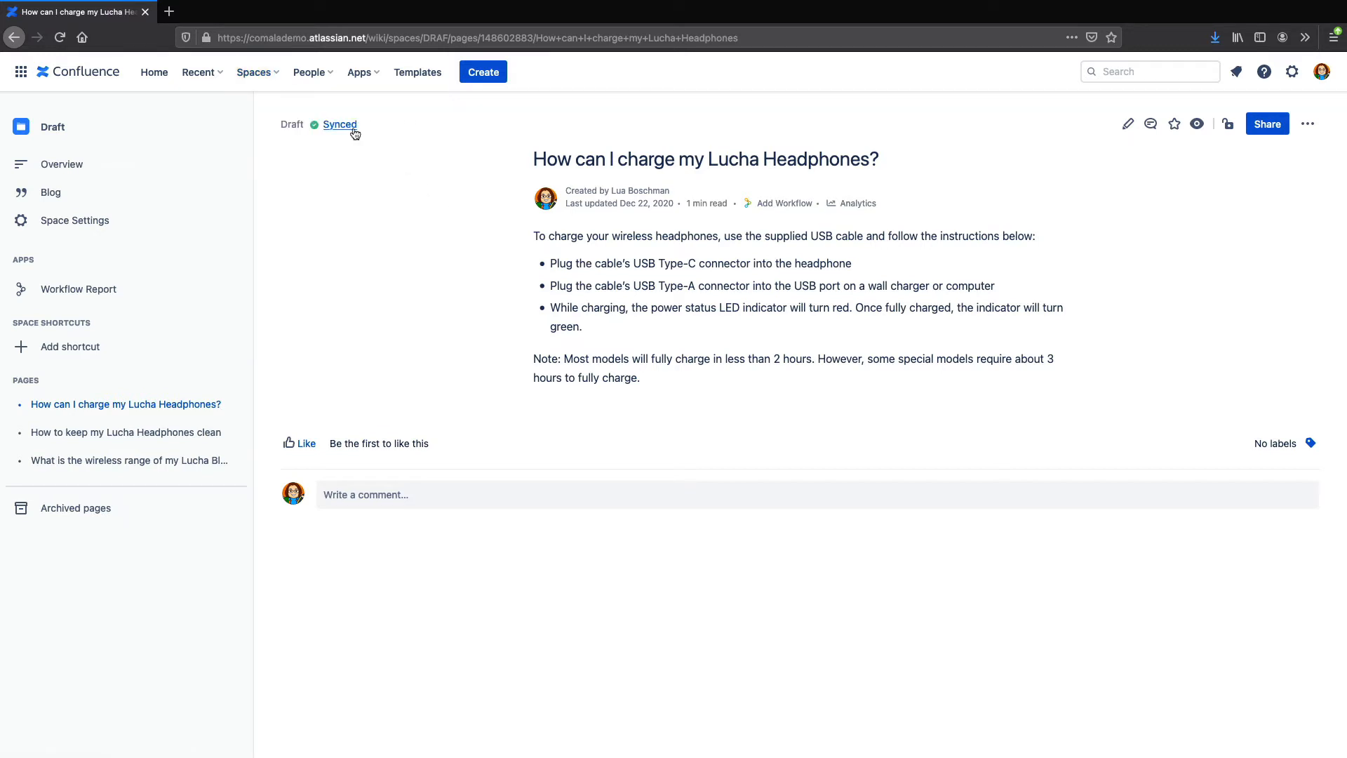
{"action": "left_click", "coordinate": [340, 123]}
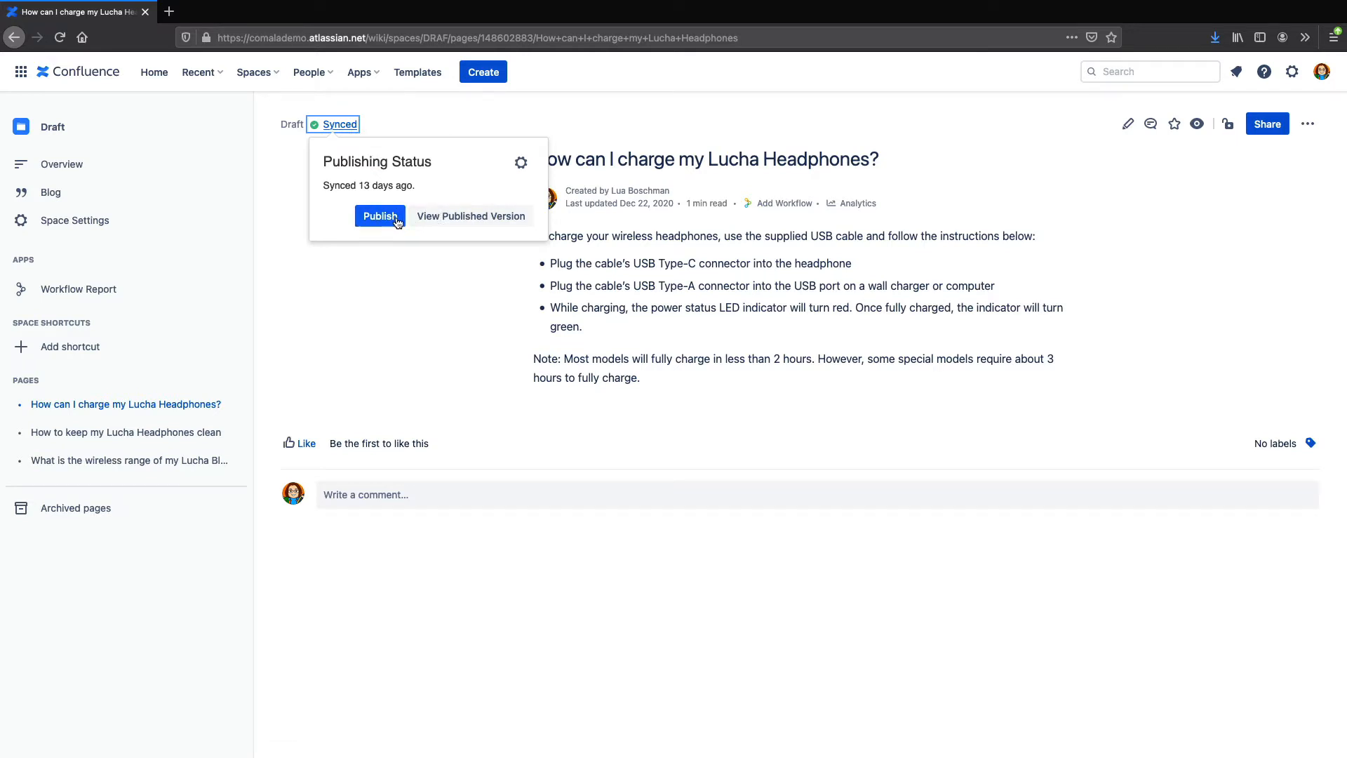
{"action": "mouse_move", "coordinate": [417, 270]}
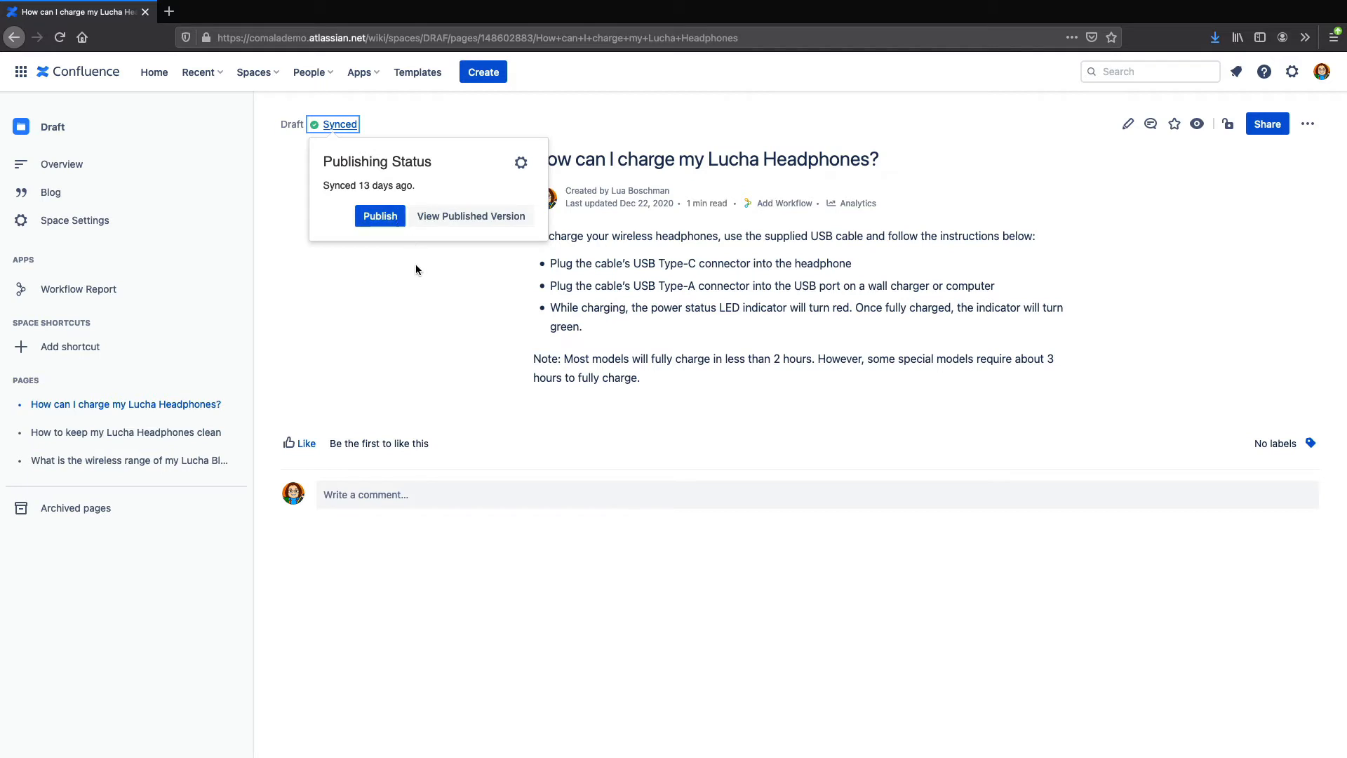
{"action": "left_click", "coordinate": [419, 270]}
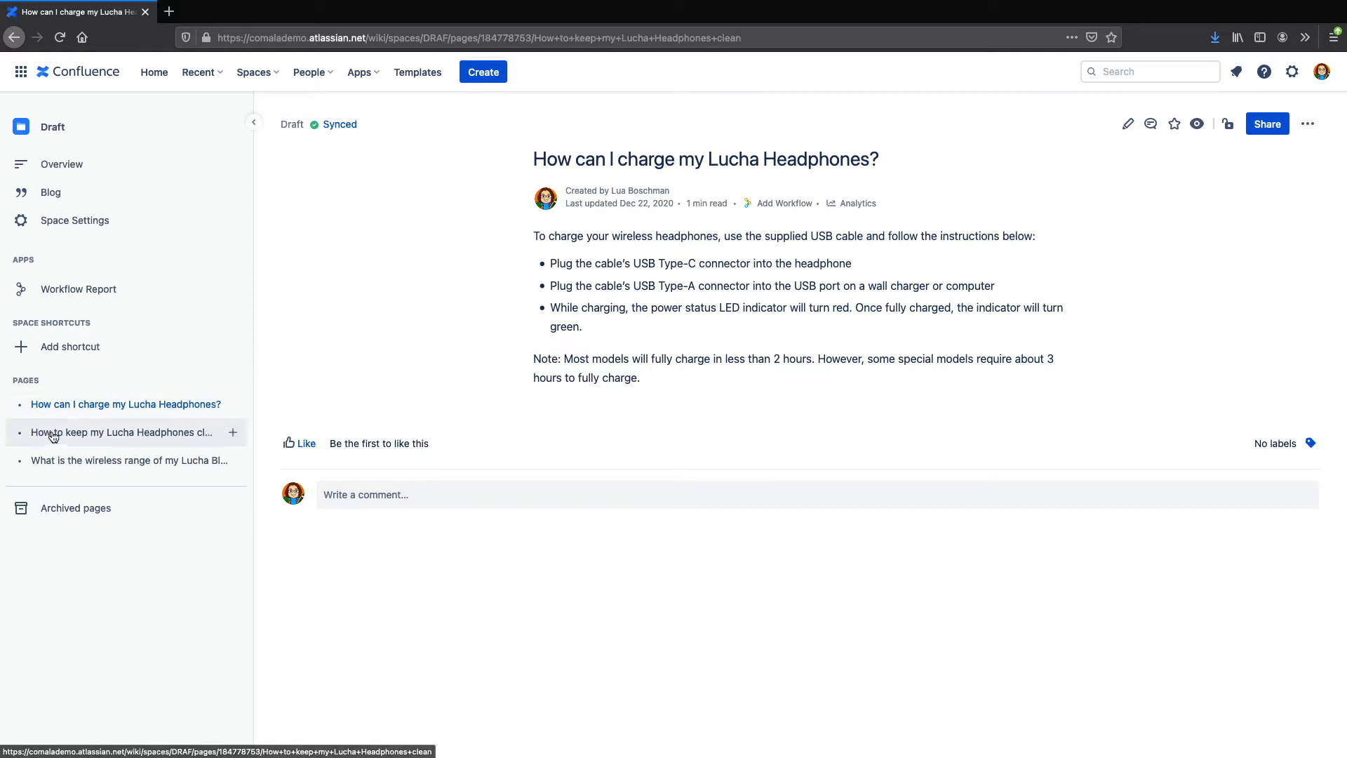
Step: View the pending Review approval on 'How to keep my Lucha Headphones clean', then head to space settings
{"action": "left_click", "coordinate": [120, 432]}
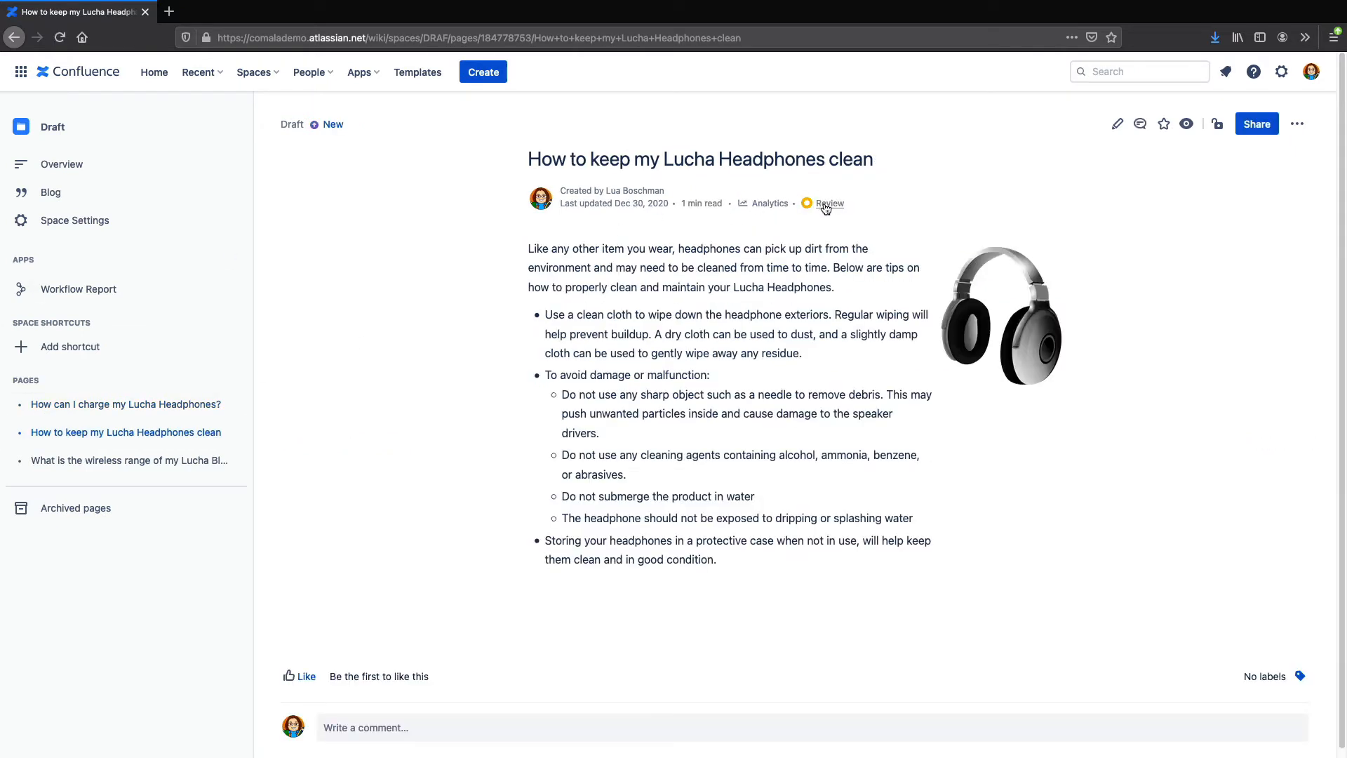
{"action": "left_click", "coordinate": [823, 203]}
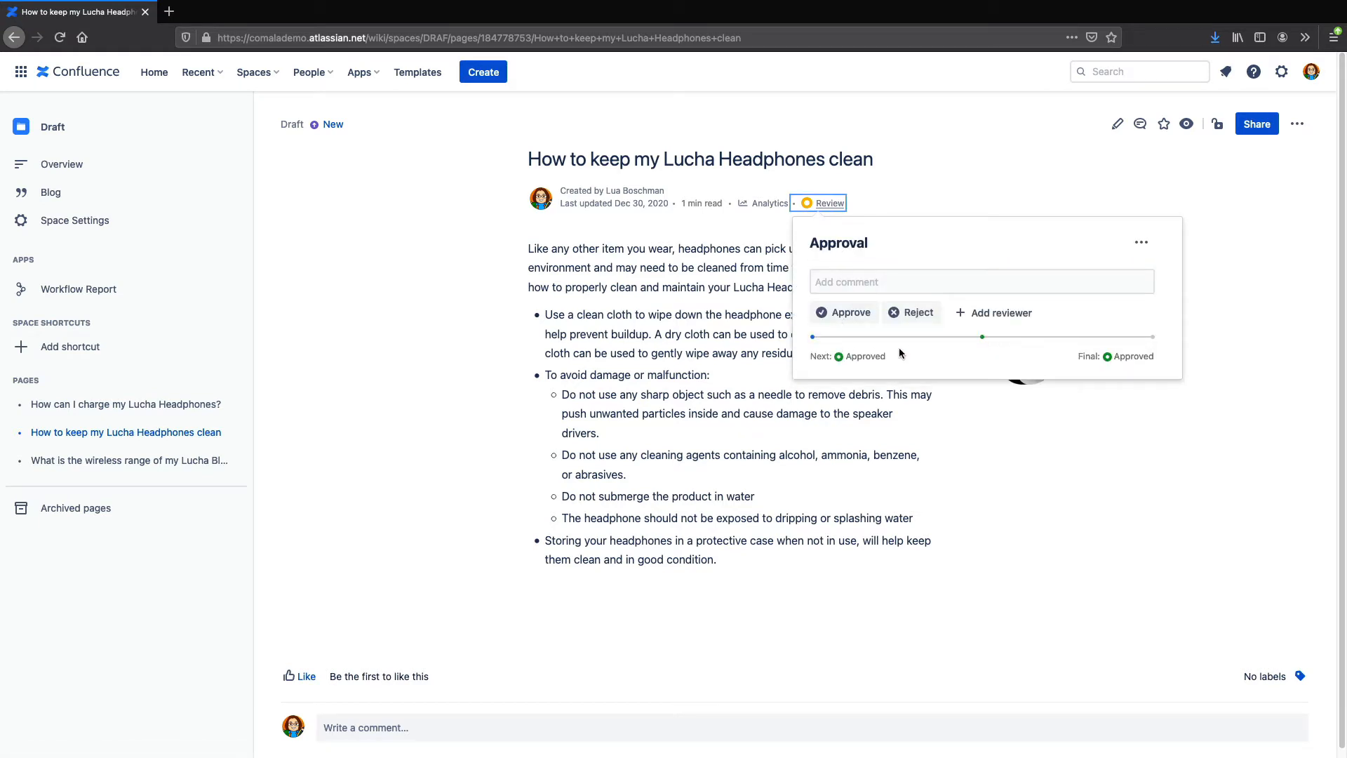
{"action": "left_click", "coordinate": [197, 278]}
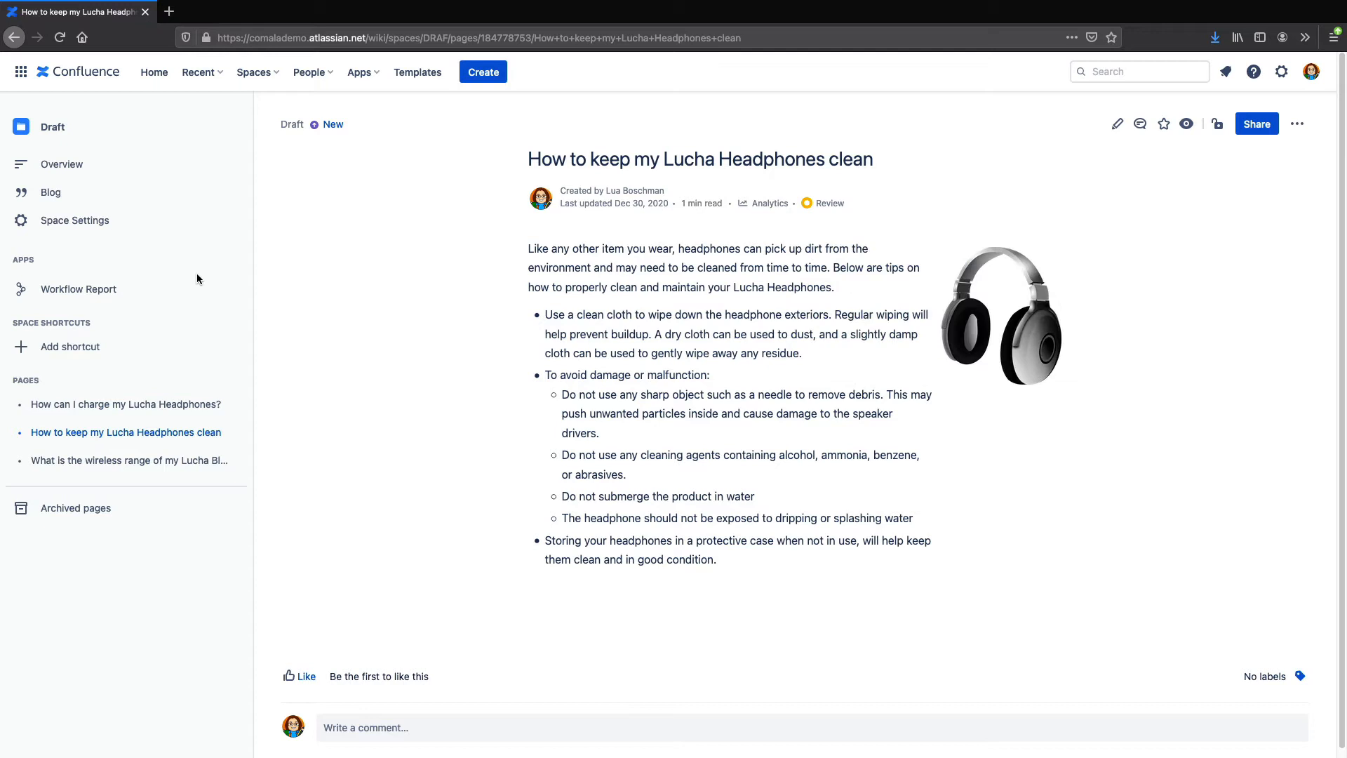
{"action": "left_click", "coordinate": [74, 220]}
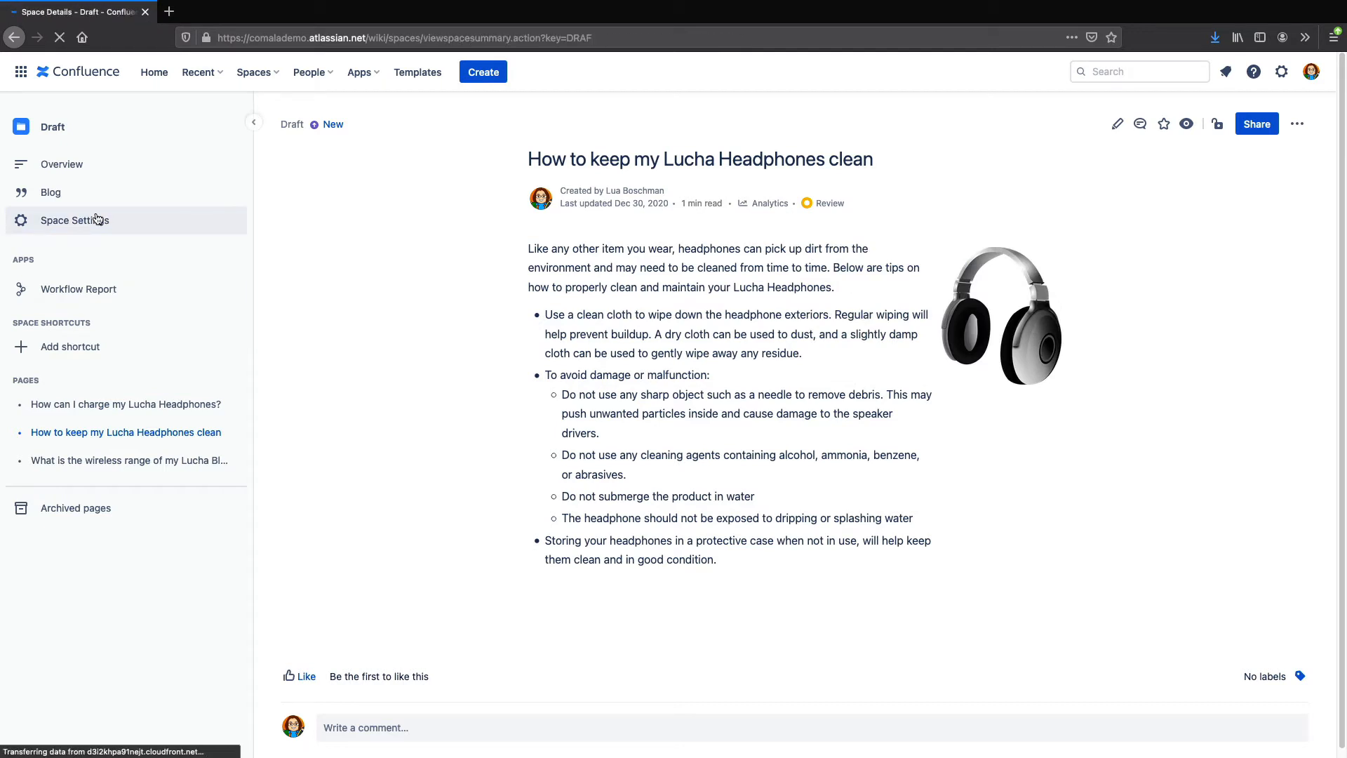
Step: Navigate the Draft space settings to Content Tools > Document Management
{"action": "left_click", "coordinate": [74, 220]}
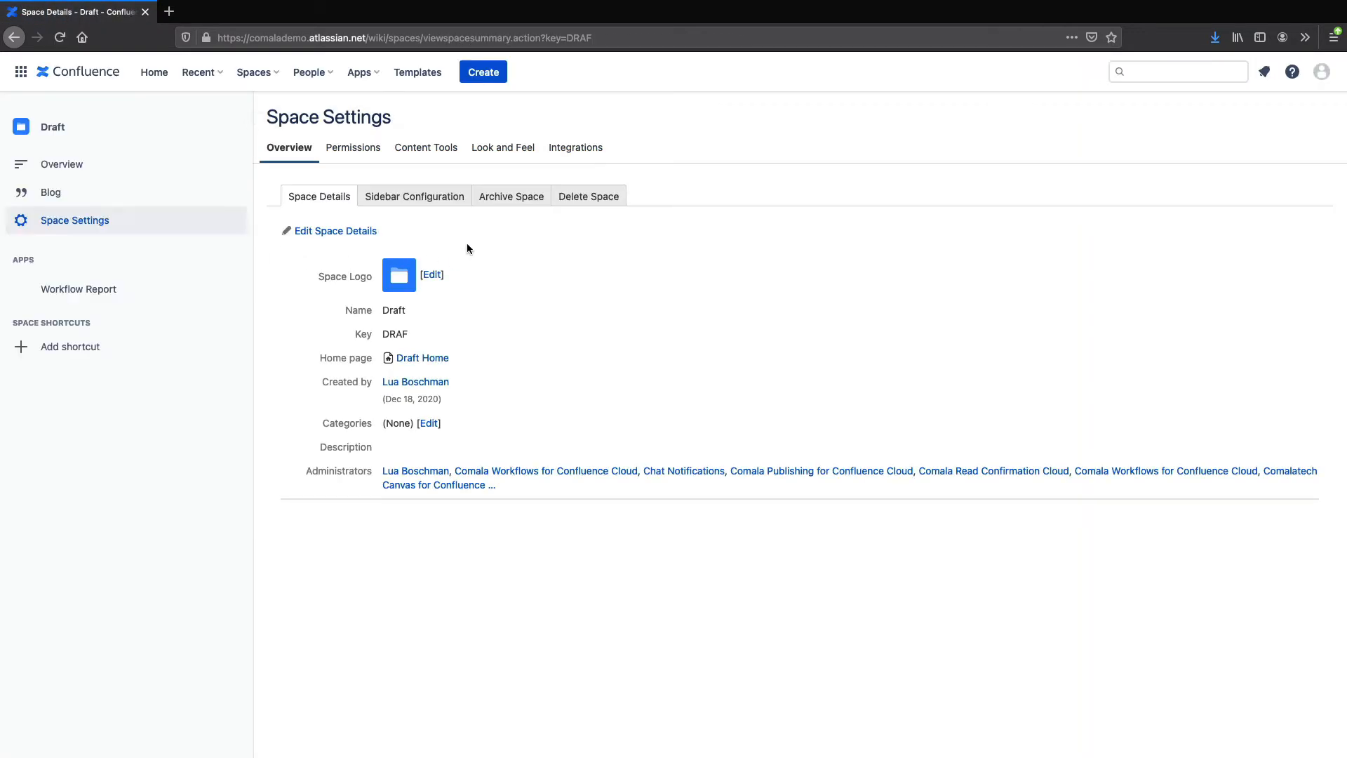
{"action": "left_click", "coordinate": [425, 147]}
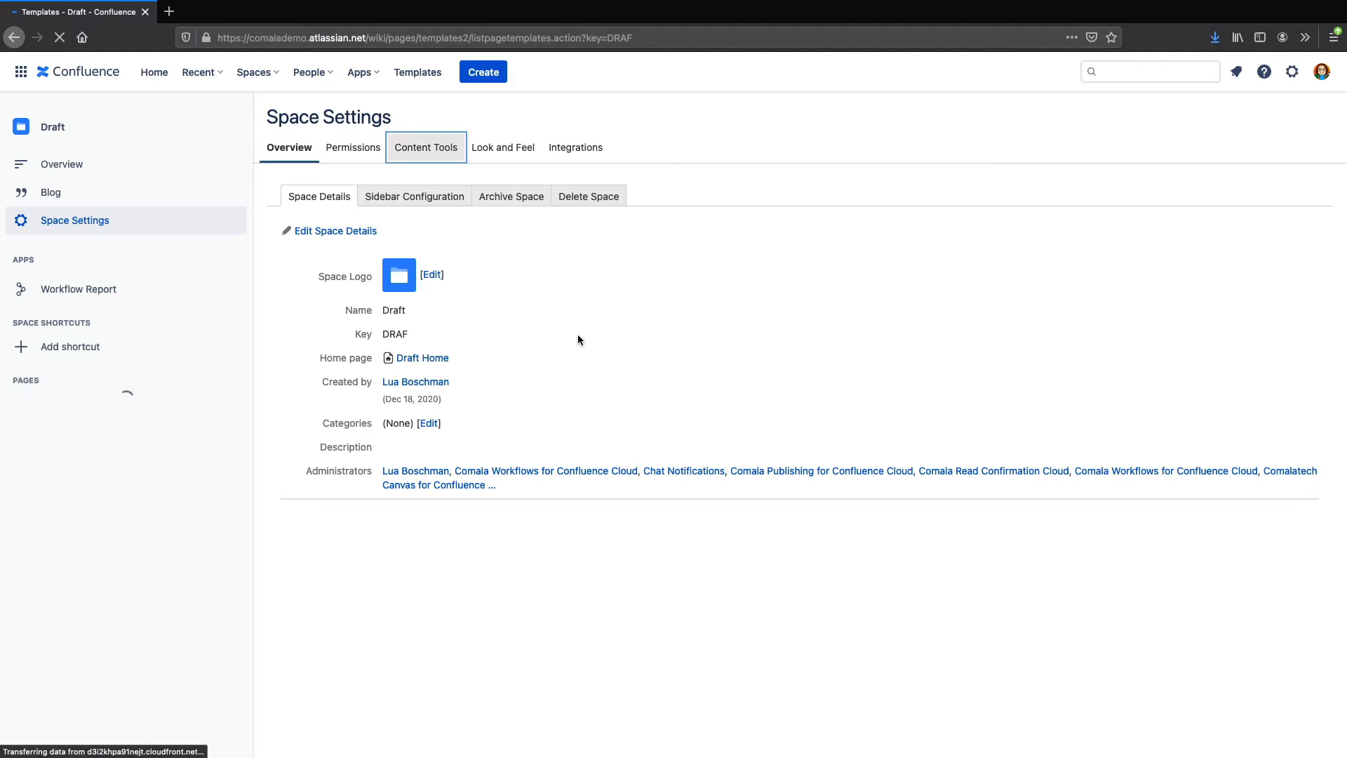
{"action": "left_click", "coordinate": [423, 147]}
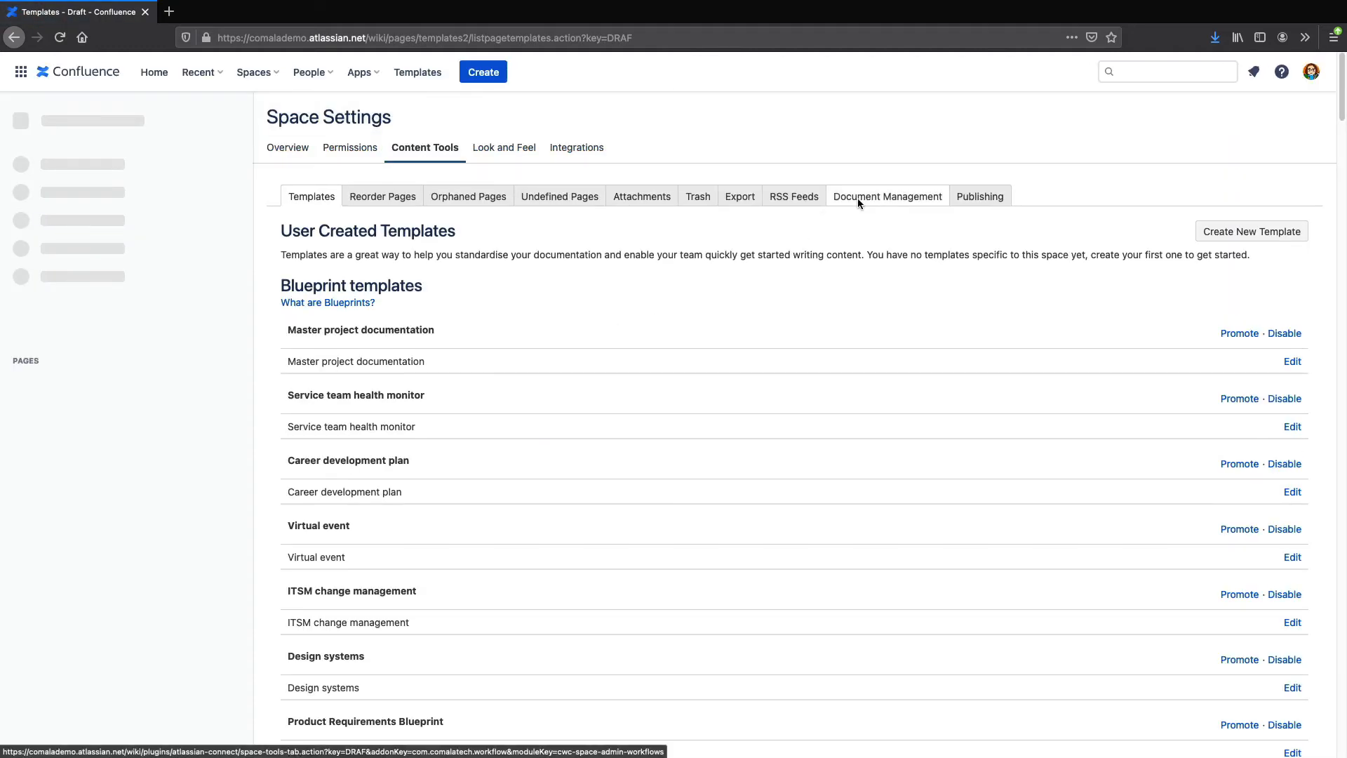
{"action": "left_click", "coordinate": [886, 196]}
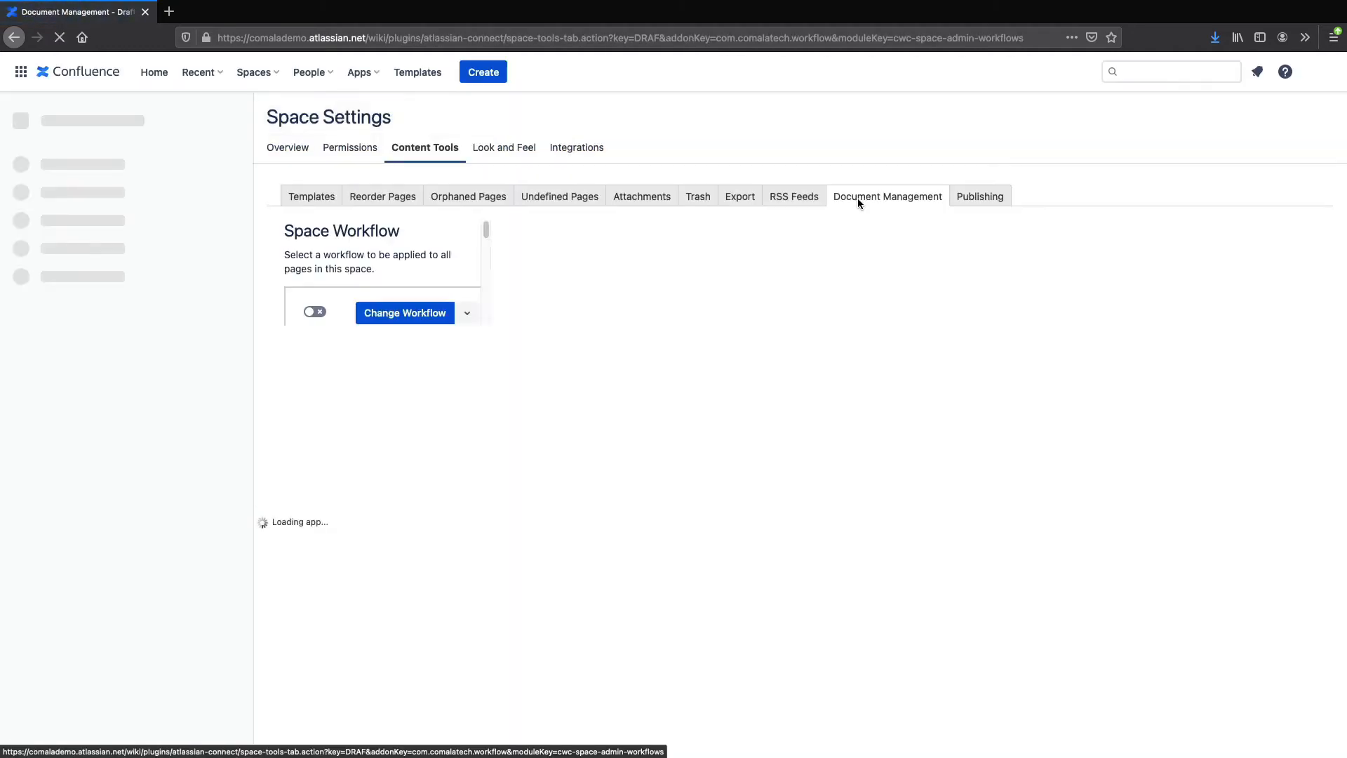
Step: Choose to edit the Basic Approval Workflow with the Workflow Builder
{"action": "left_click", "coordinate": [1200, 297]}
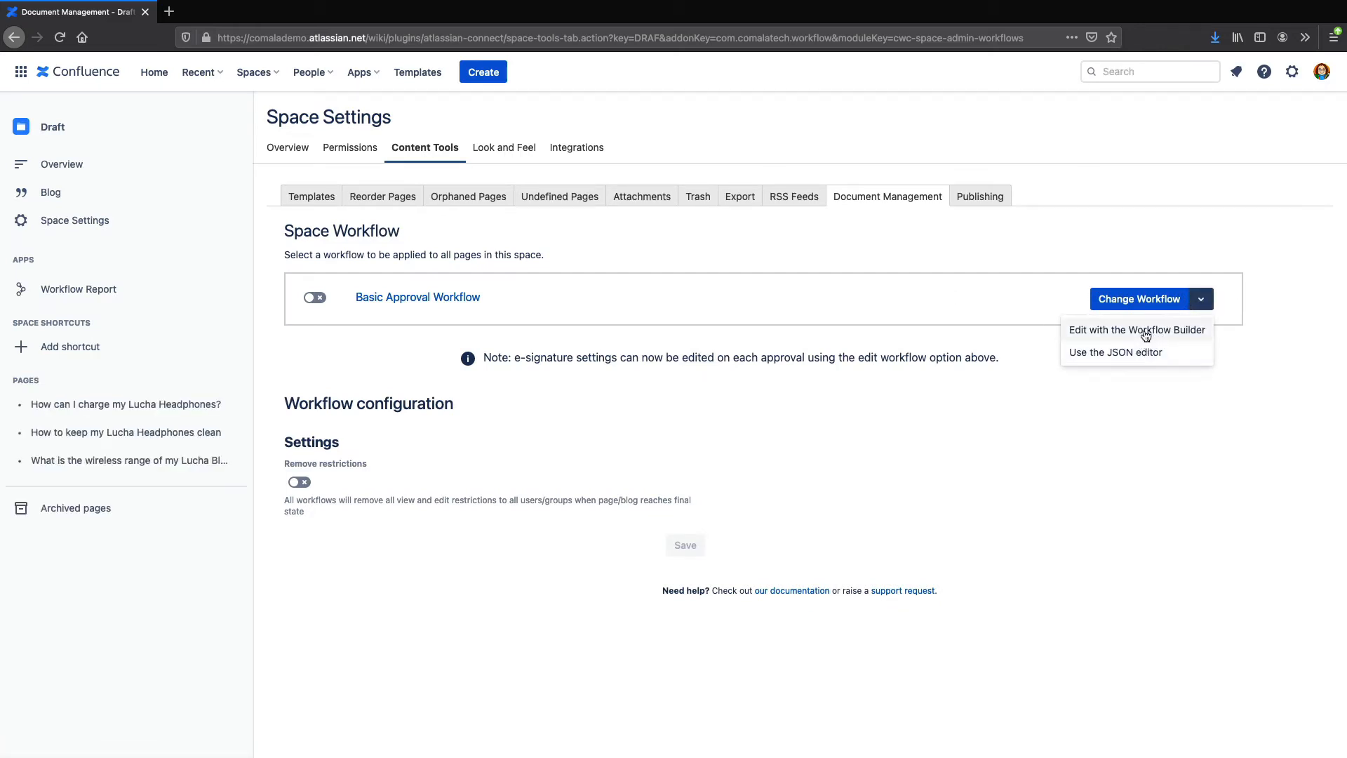
{"action": "left_click", "coordinate": [1134, 328]}
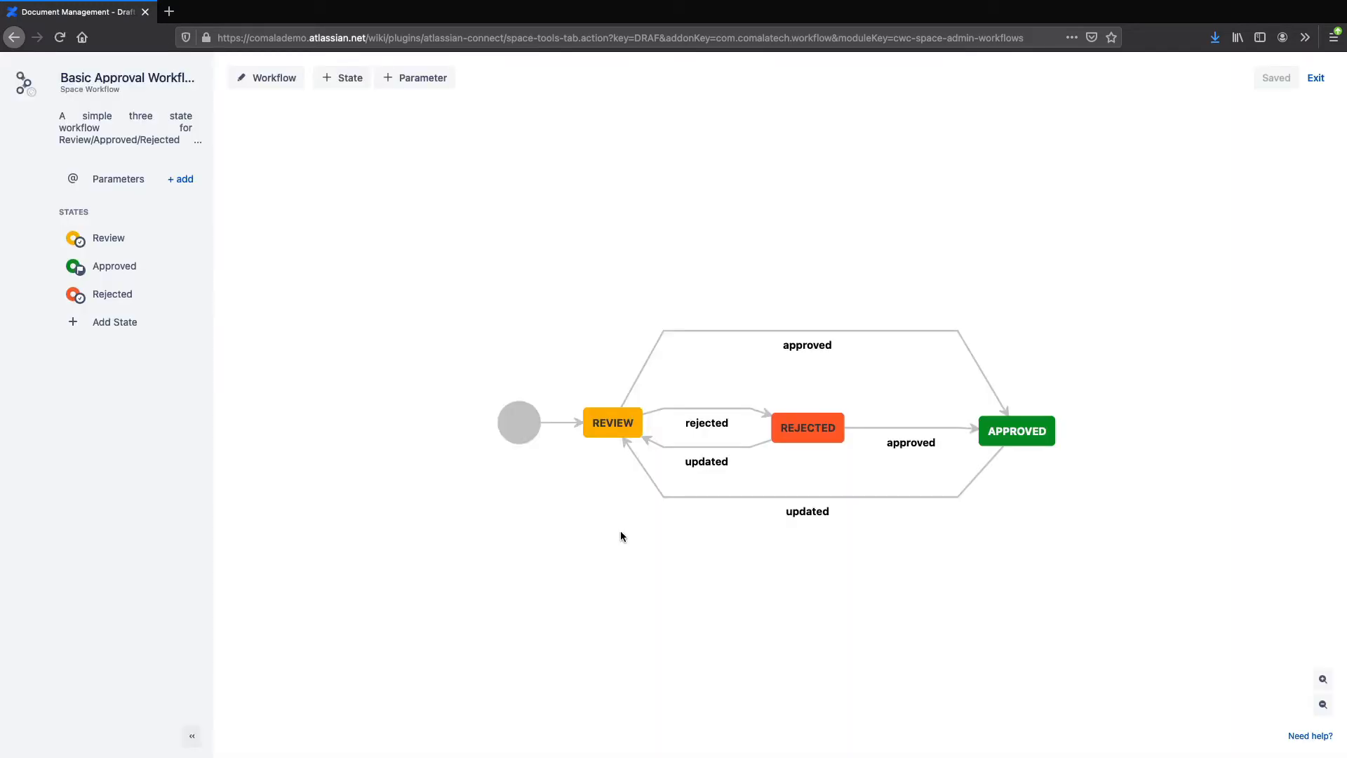
{"action": "mouse_move", "coordinate": [606, 439]}
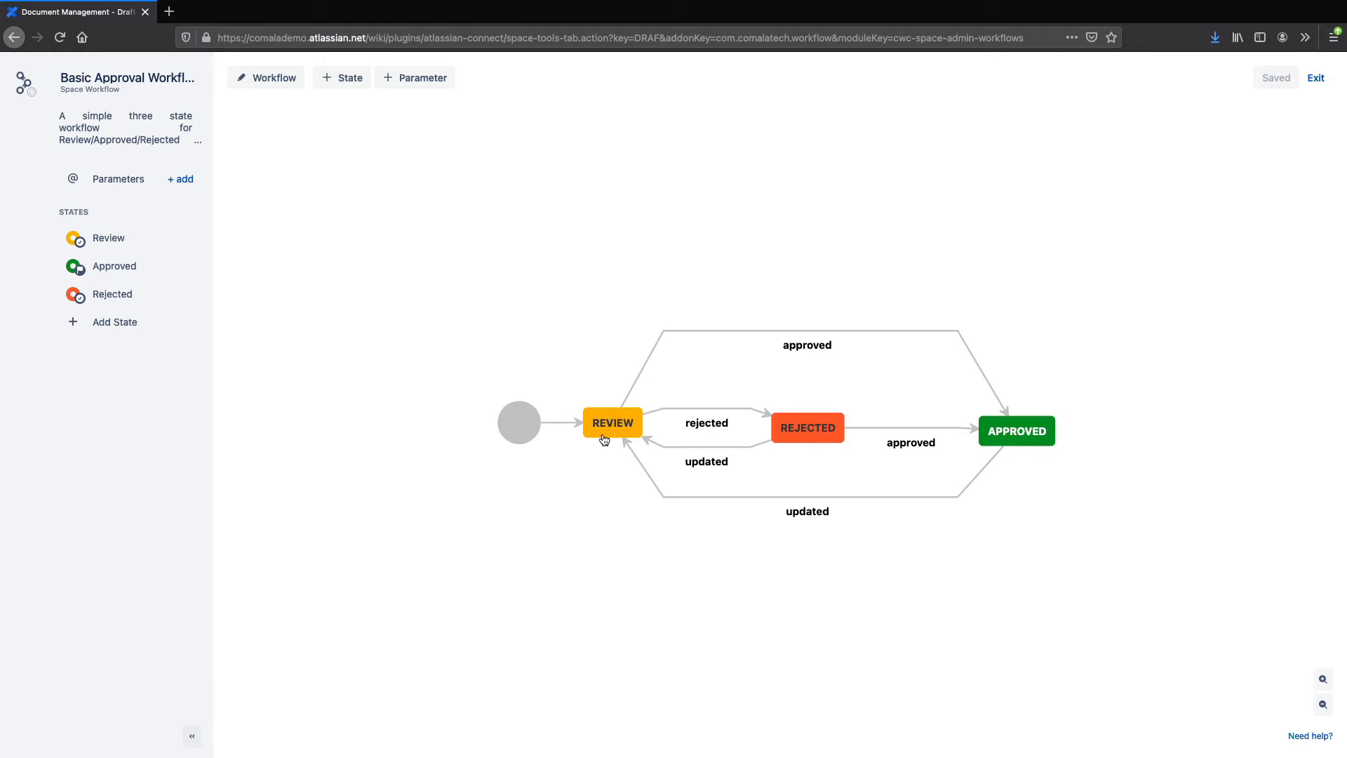
{"action": "mouse_move", "coordinate": [1013, 438]}
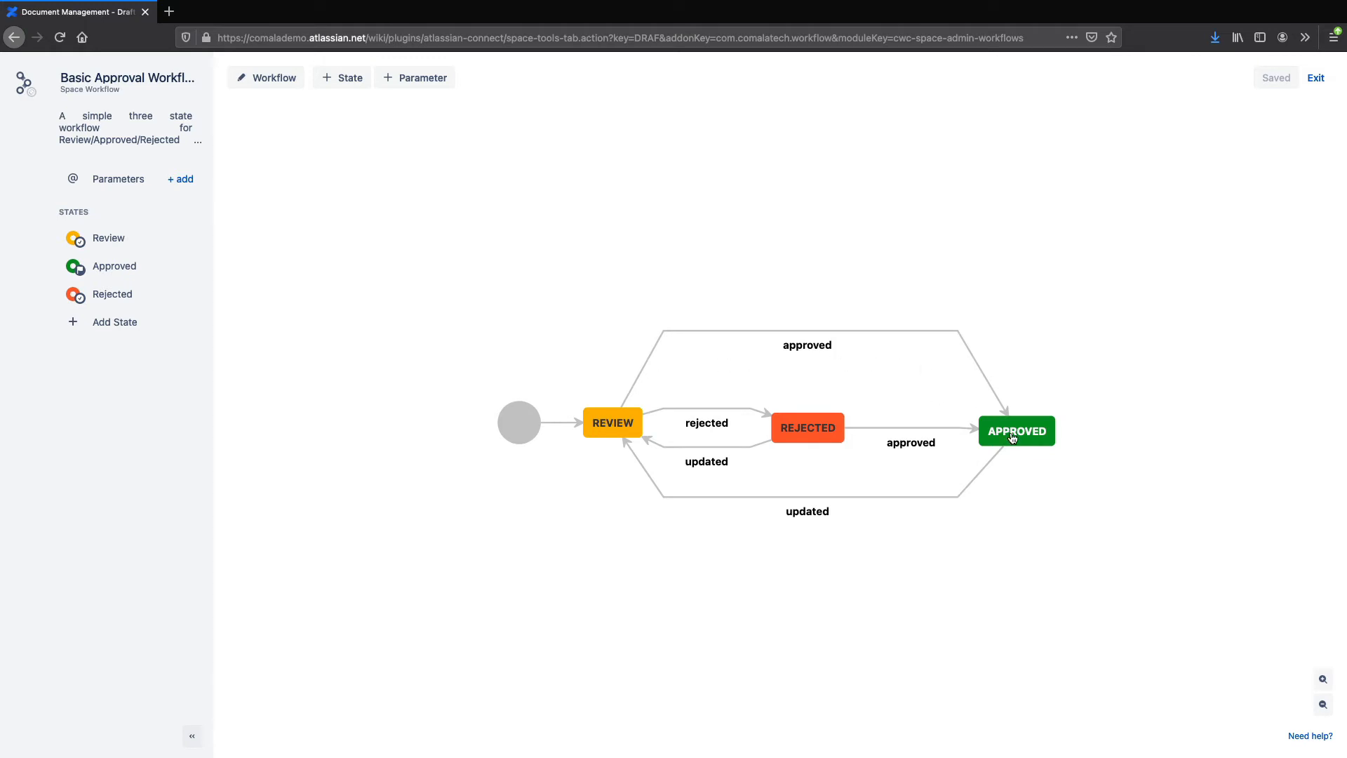
{"action": "mouse_move", "coordinate": [661, 486]}
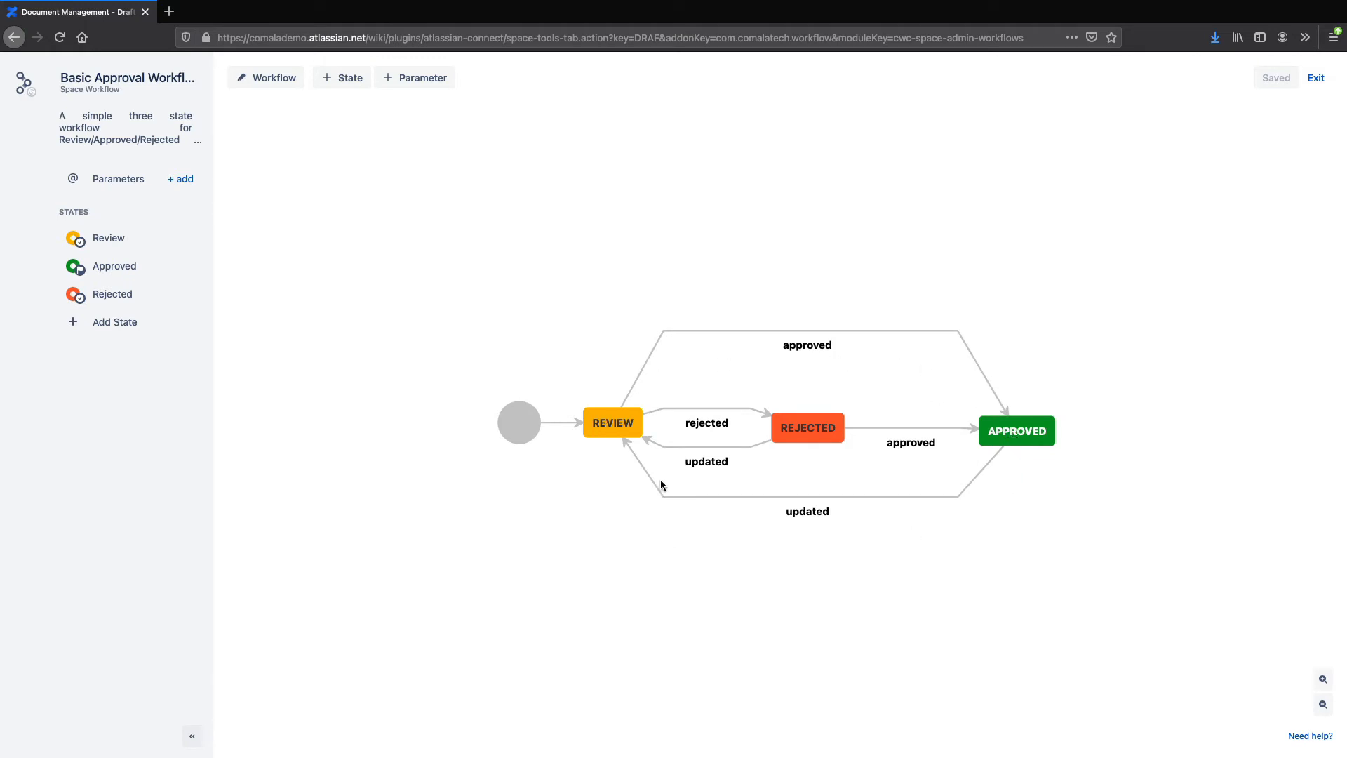
{"action": "mouse_move", "coordinate": [812, 436]}
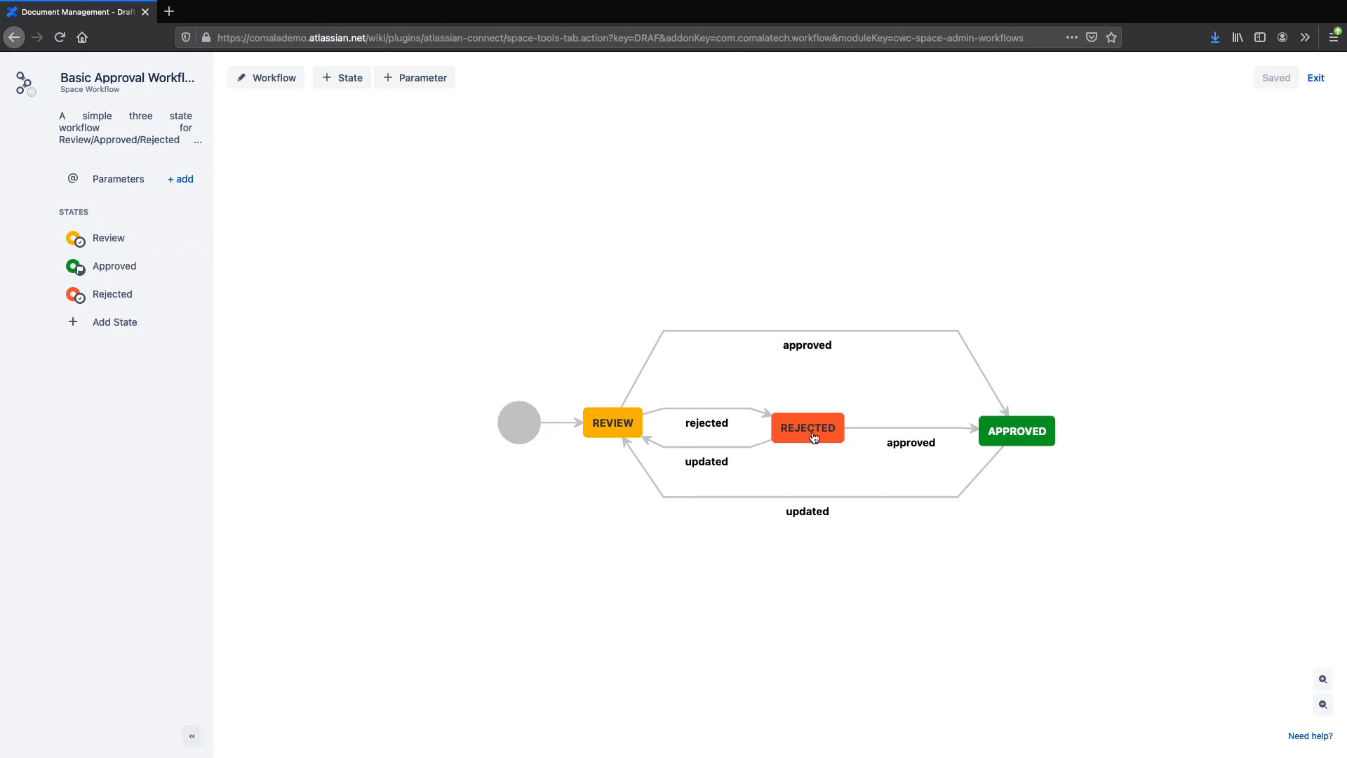
{"action": "mouse_move", "coordinate": [960, 411]}
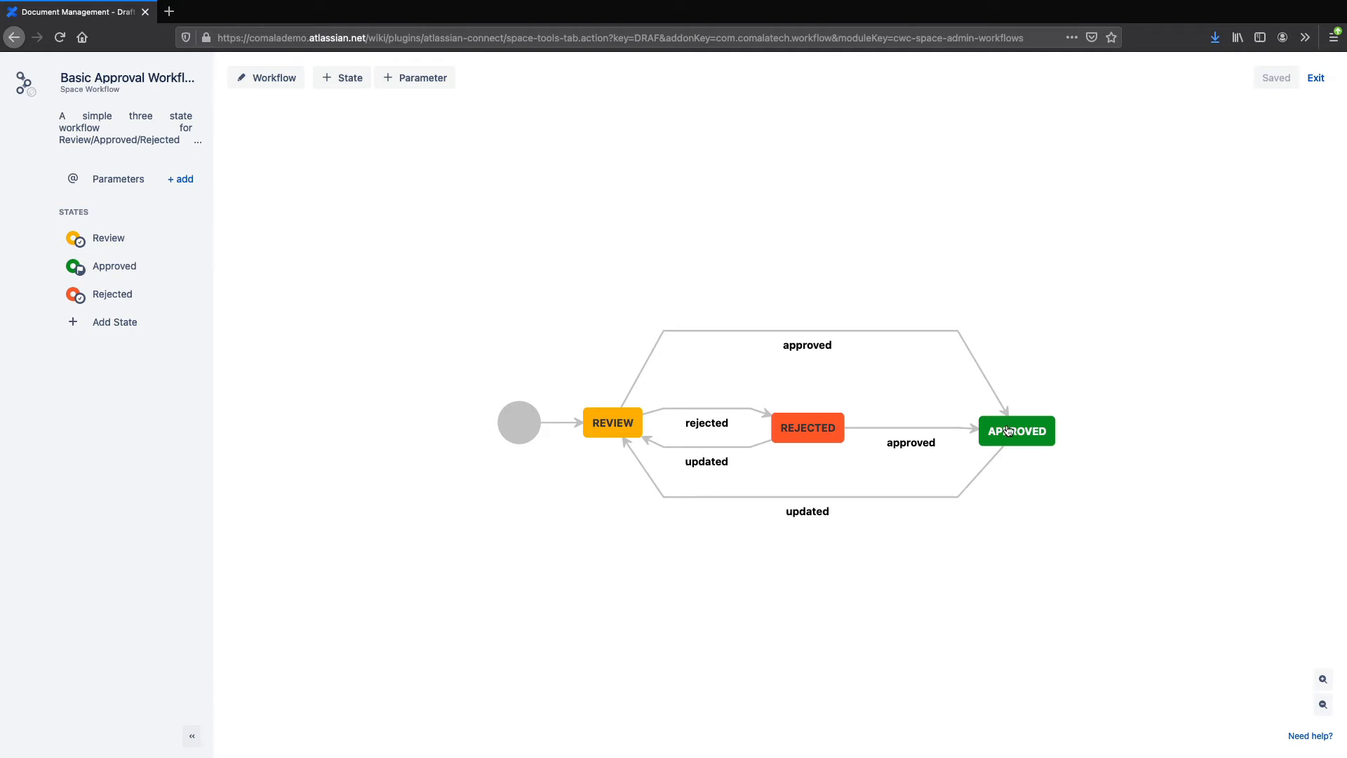
{"action": "mouse_move", "coordinate": [734, 366]}
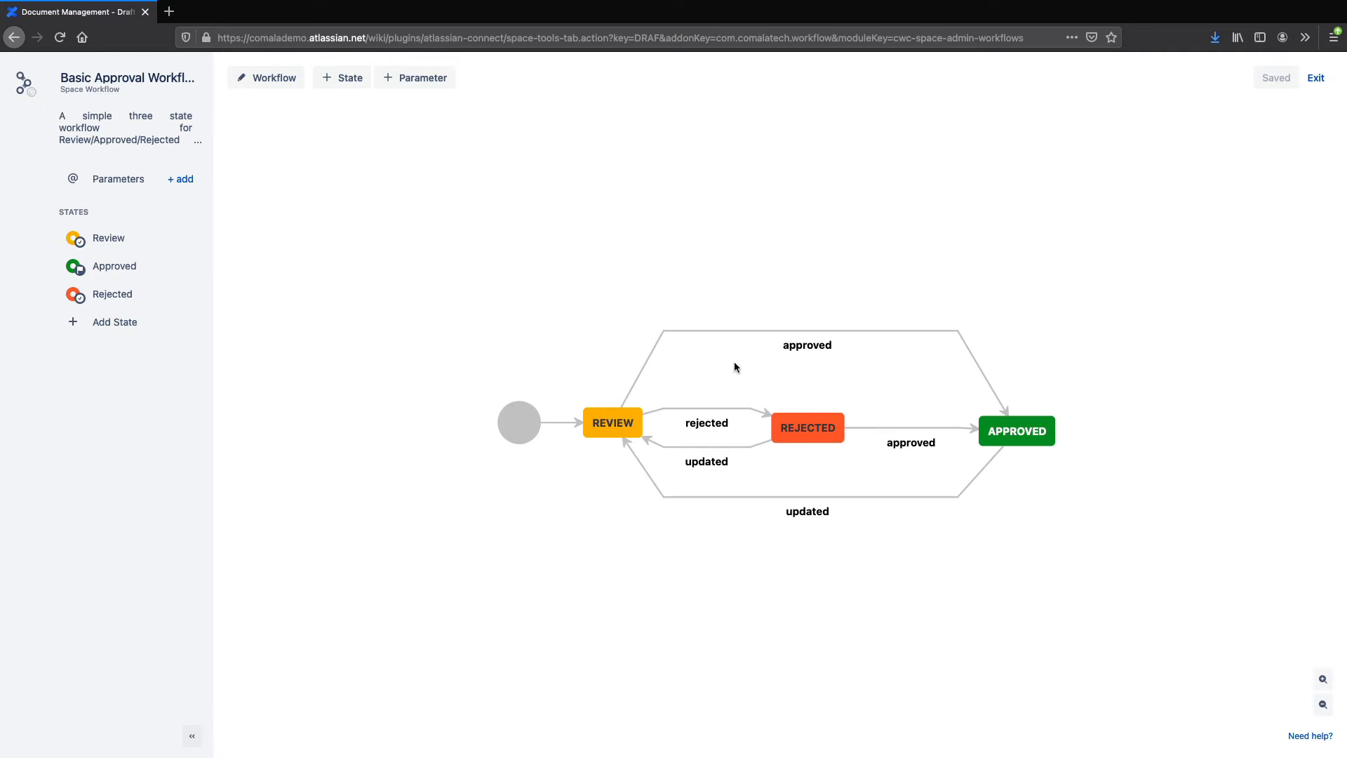
Step: Bring up the Basic Approval Workflow's general details with its empty advanced triggers field
{"action": "left_click", "coordinate": [274, 78]}
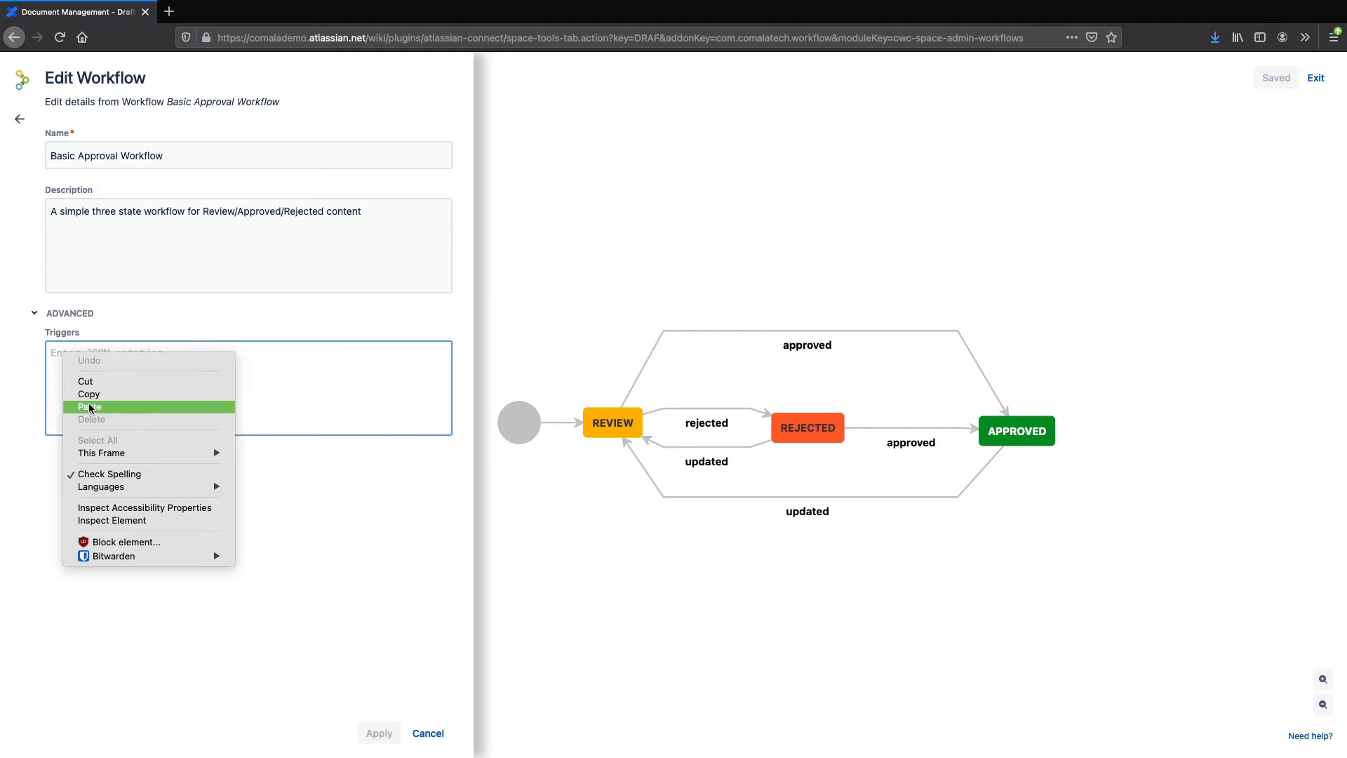
Step: Paste the sync-page publishing trigger JSON into the workflow's Triggers field
{"action": "left_click", "coordinate": [90, 406]}
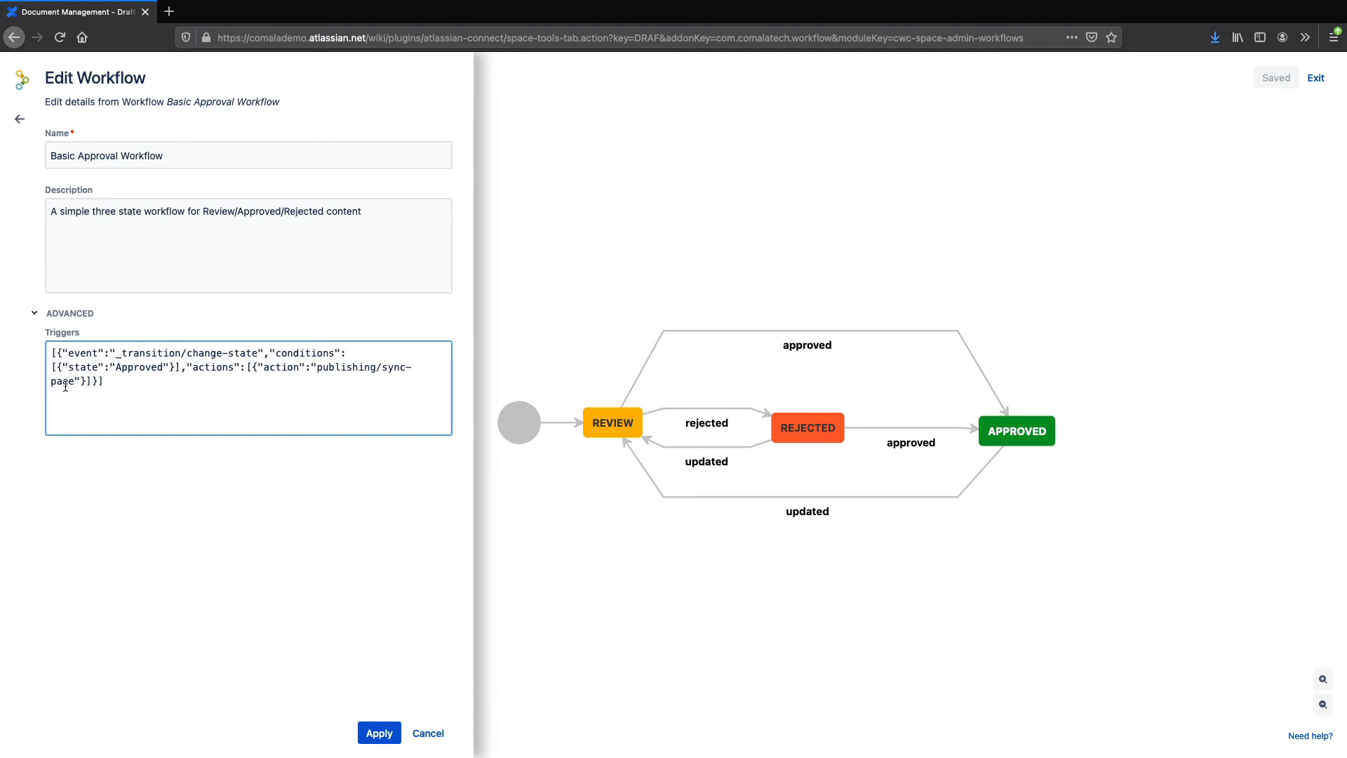
Step: Rename the workflow to 'Basic Approval Workflow - Approve Publish' and apply it with the trigger
{"action": "left_click", "coordinate": [169, 156]}
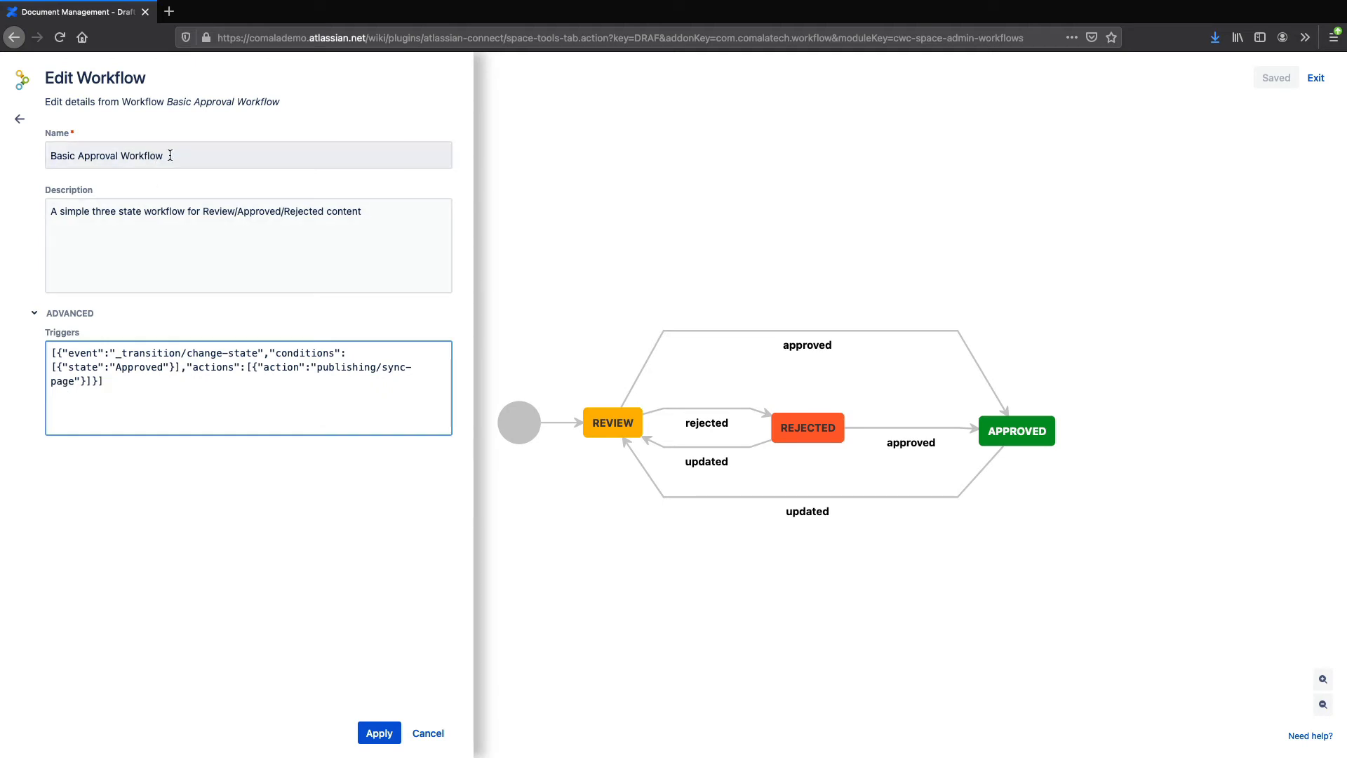
{"action": "type", "text": "-"}
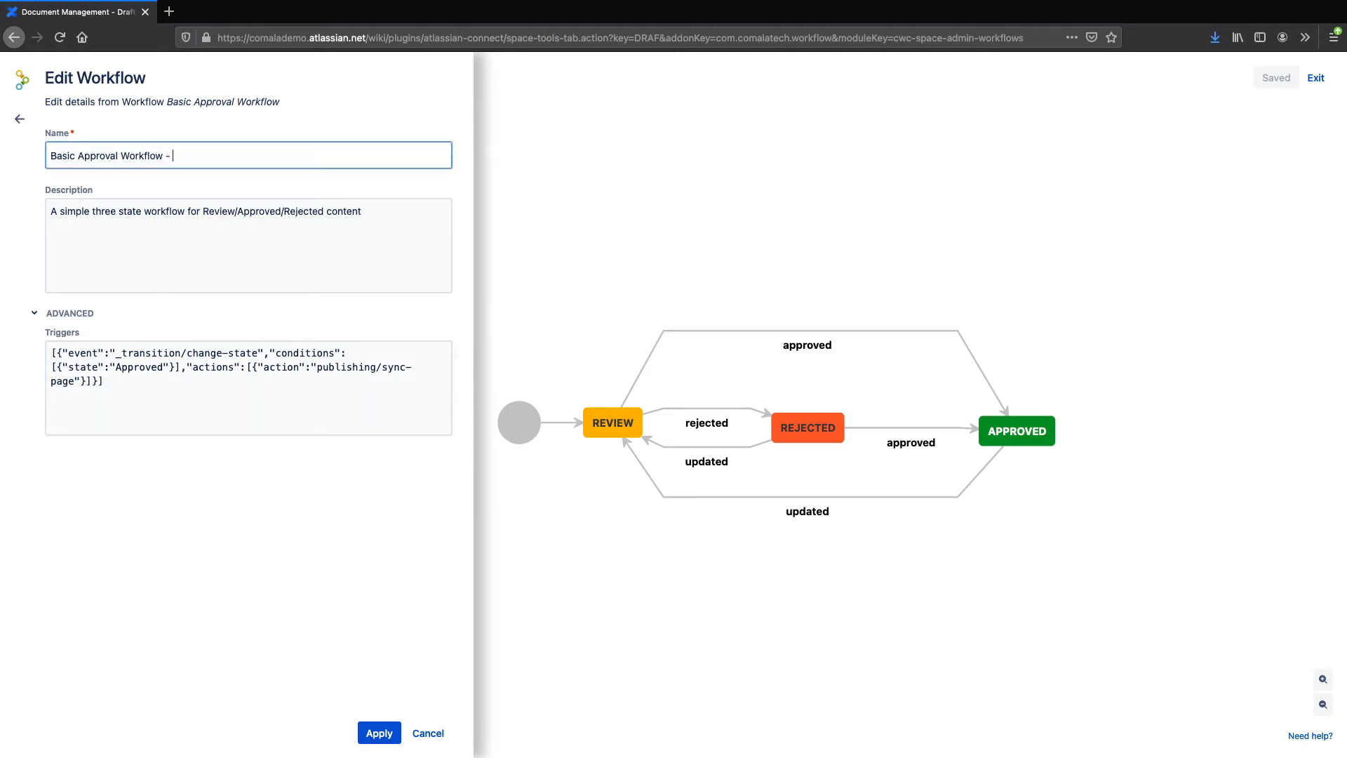
{"action": "type", "text": "Approve Pu"}
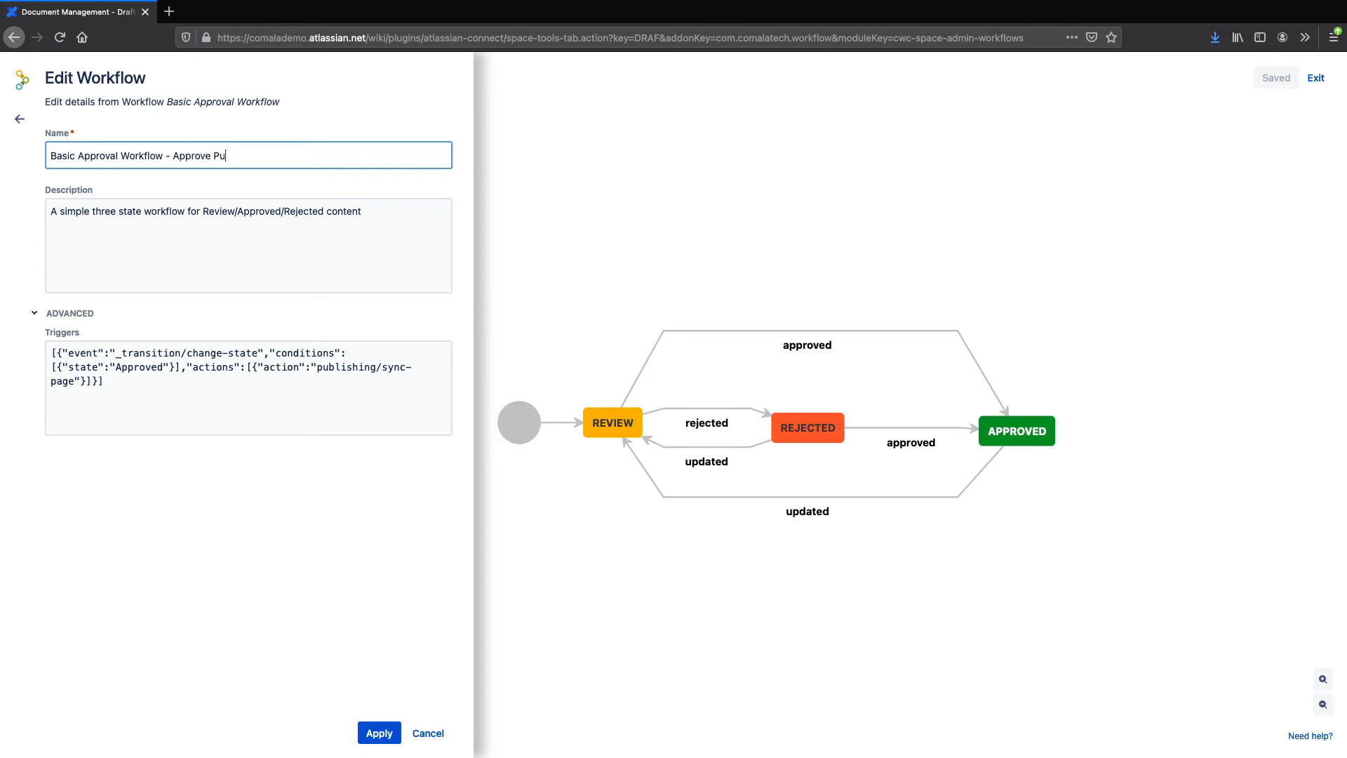
{"action": "type", "text": "blish"}
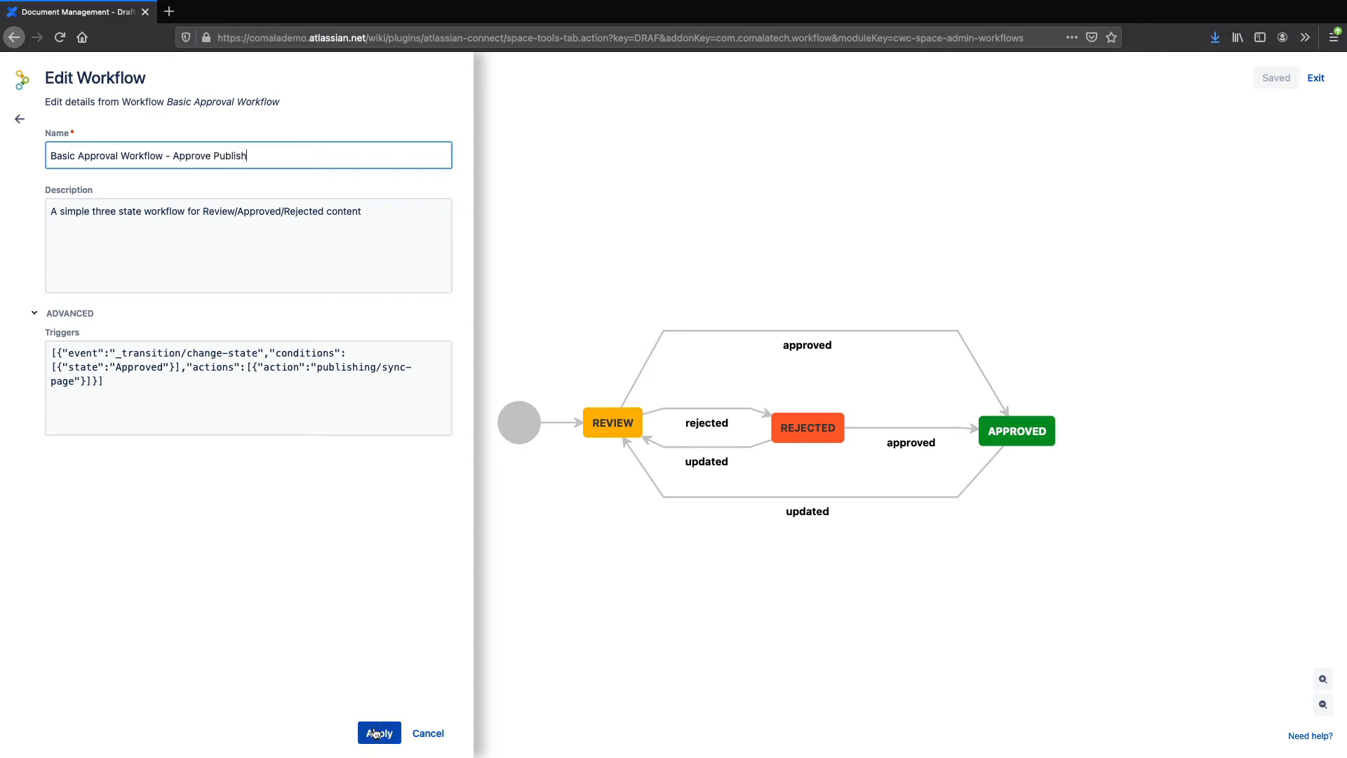
{"action": "left_click", "coordinate": [377, 733]}
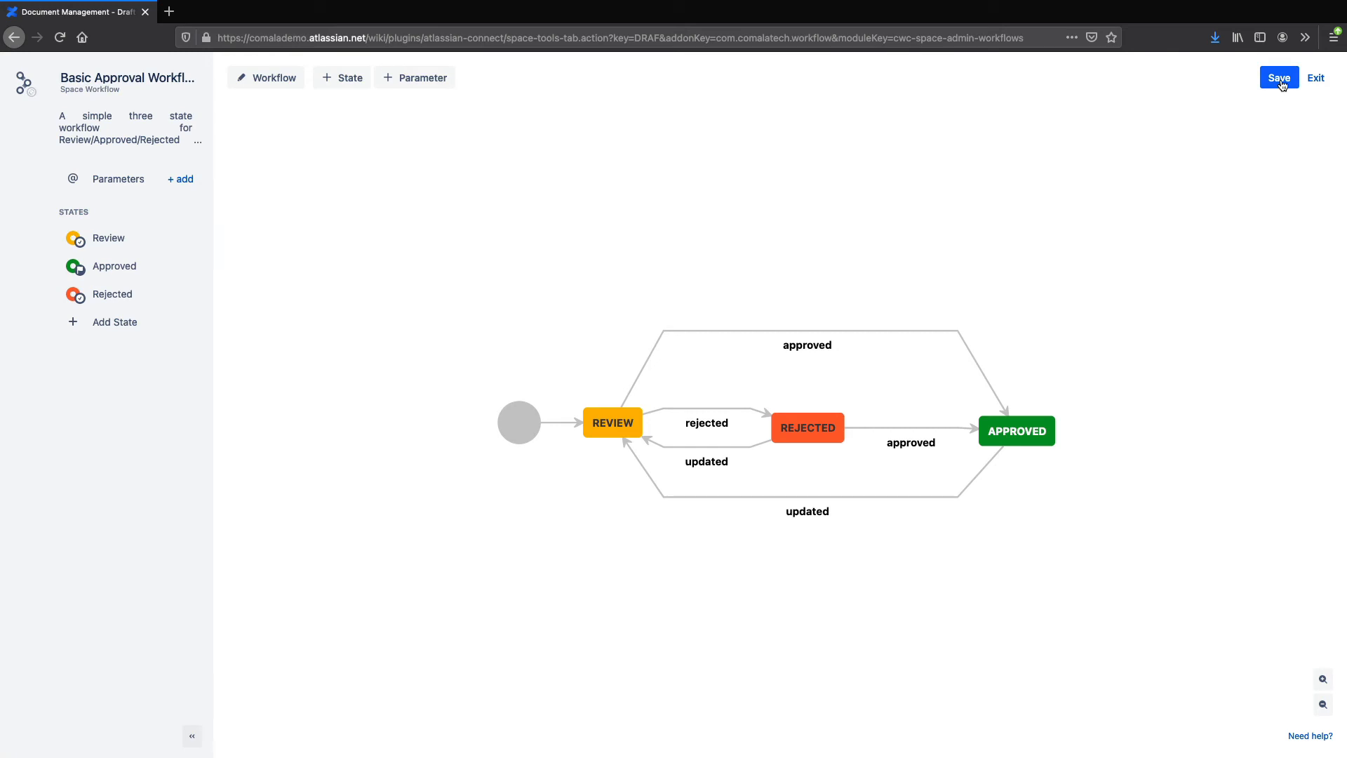
Step: Save the updated workflow as the Draft space's workflow and exit the editor
{"action": "left_click", "coordinate": [1278, 77]}
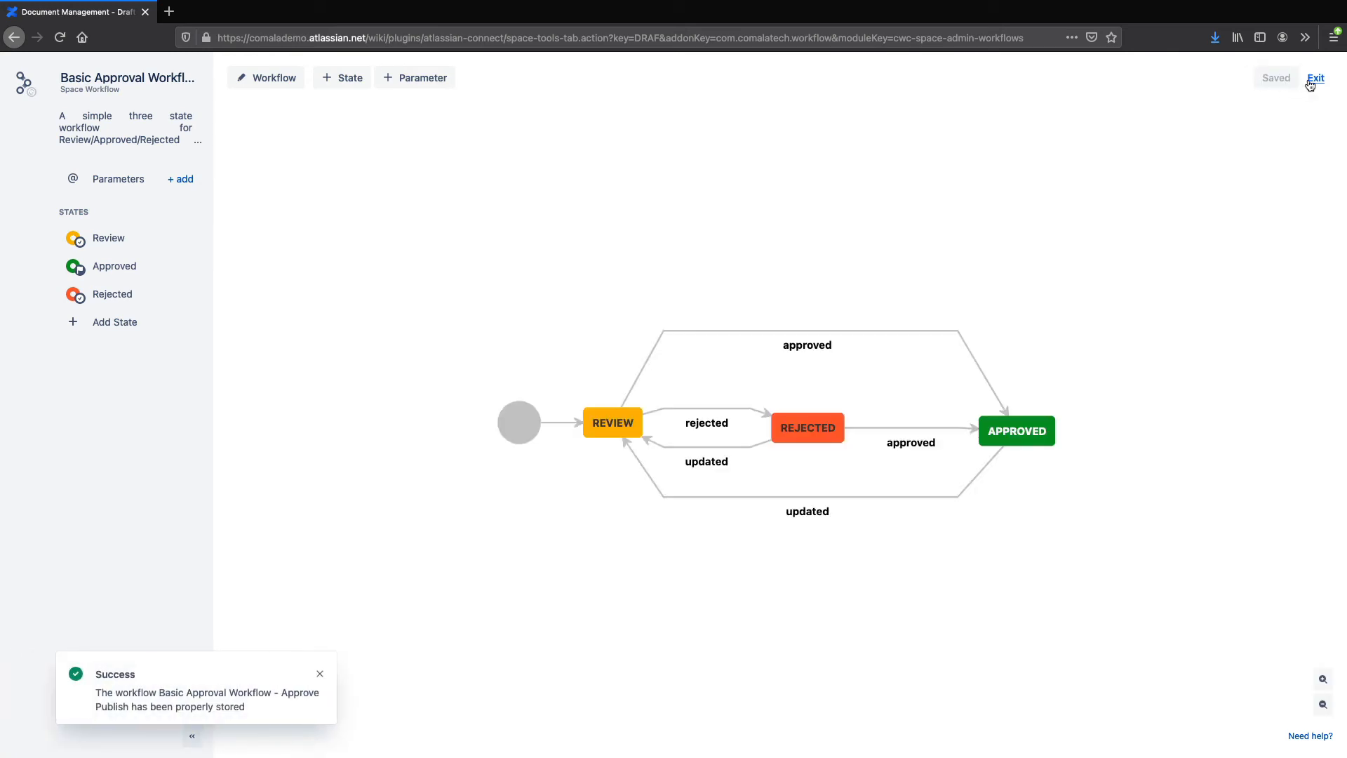
{"action": "left_click", "coordinate": [1315, 79]}
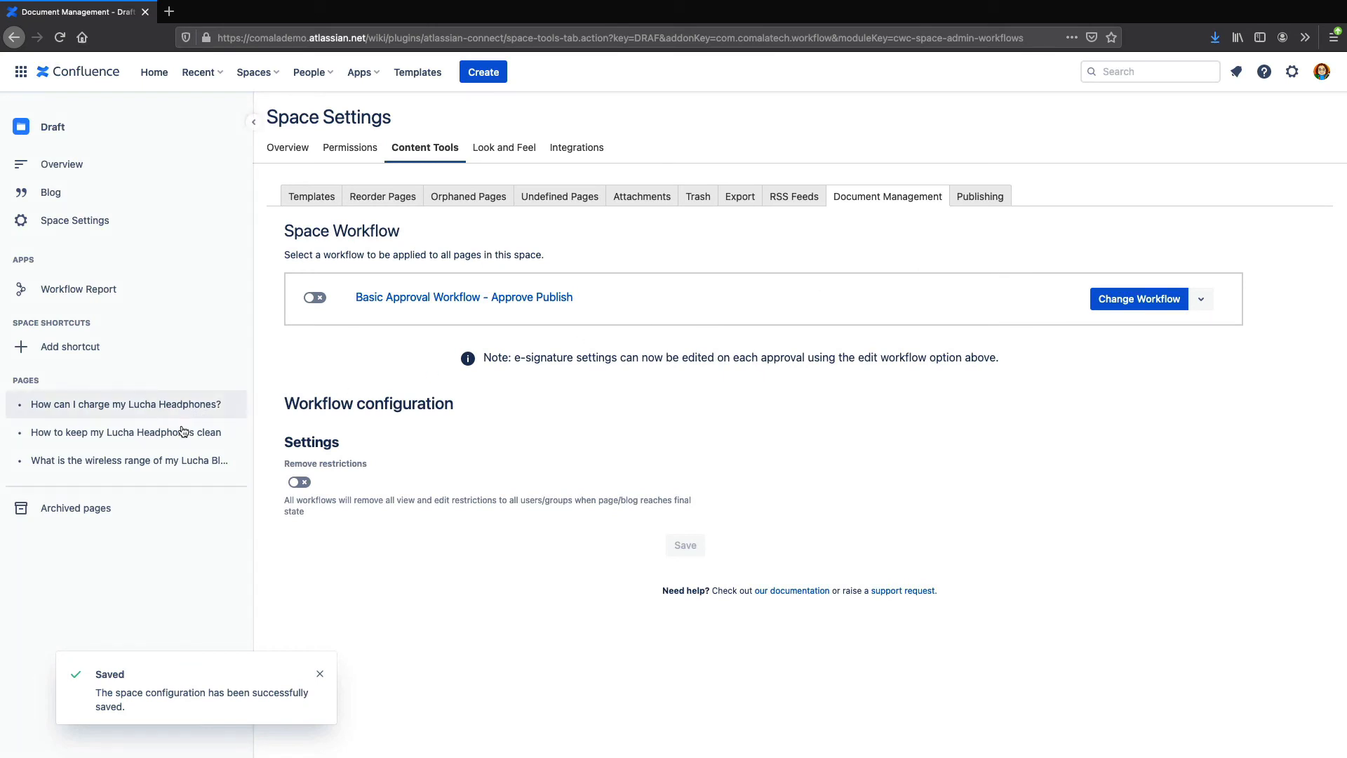
Step: Approve 'How to keep my Lucha Headphones clean' so its status moves from Review to Approved
{"action": "left_click", "coordinate": [125, 432]}
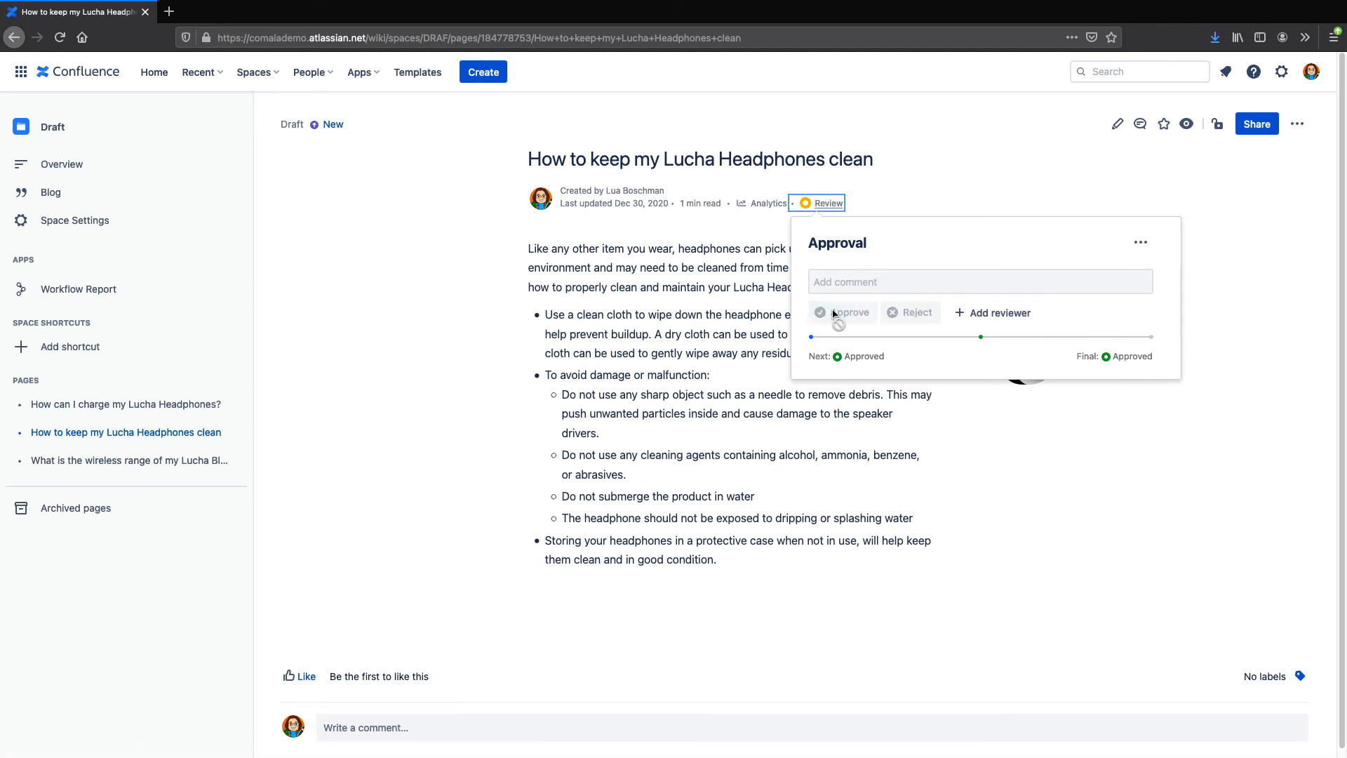
{"action": "left_click", "coordinate": [846, 311]}
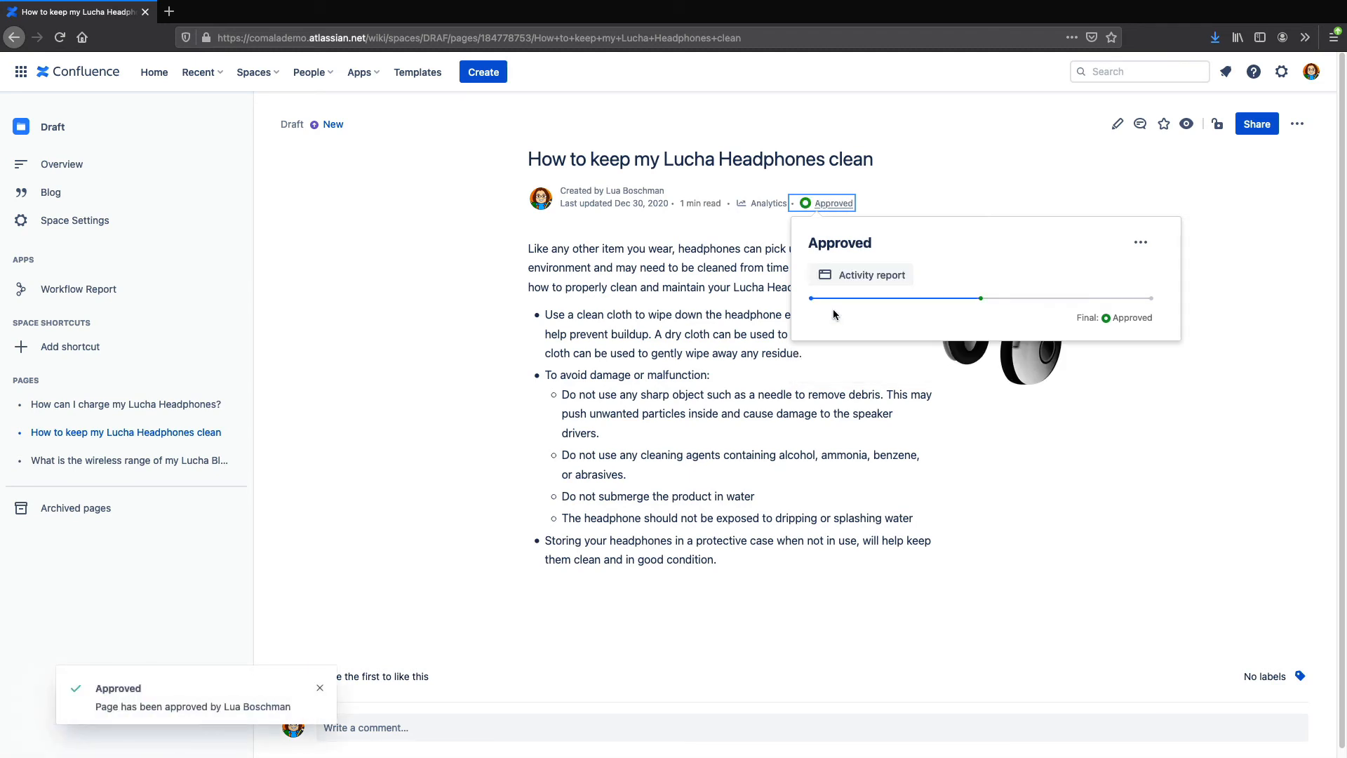
{"action": "left_click", "coordinate": [253, 72]}
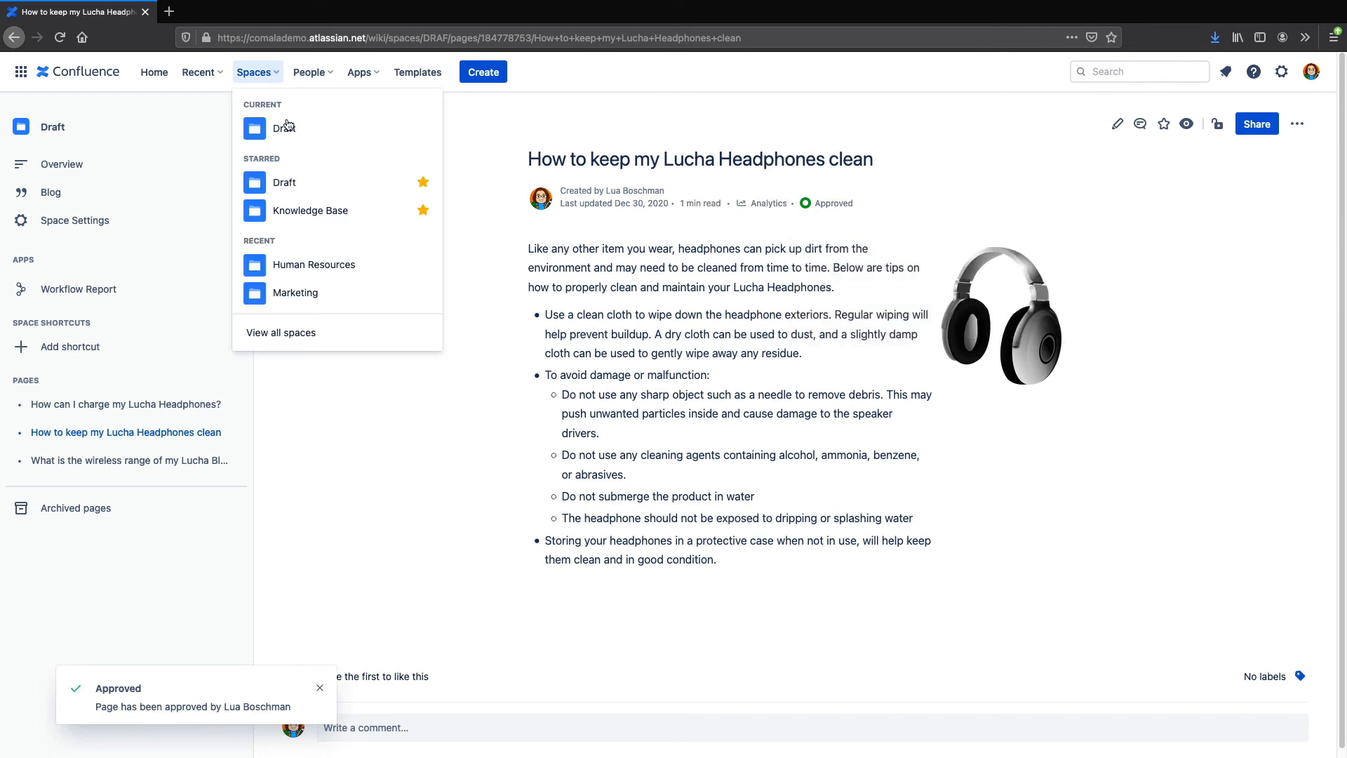
Step: View the Synced copy of the cleaning page in the Knowledge Base space and copy its URL
{"action": "left_click", "coordinate": [312, 211]}
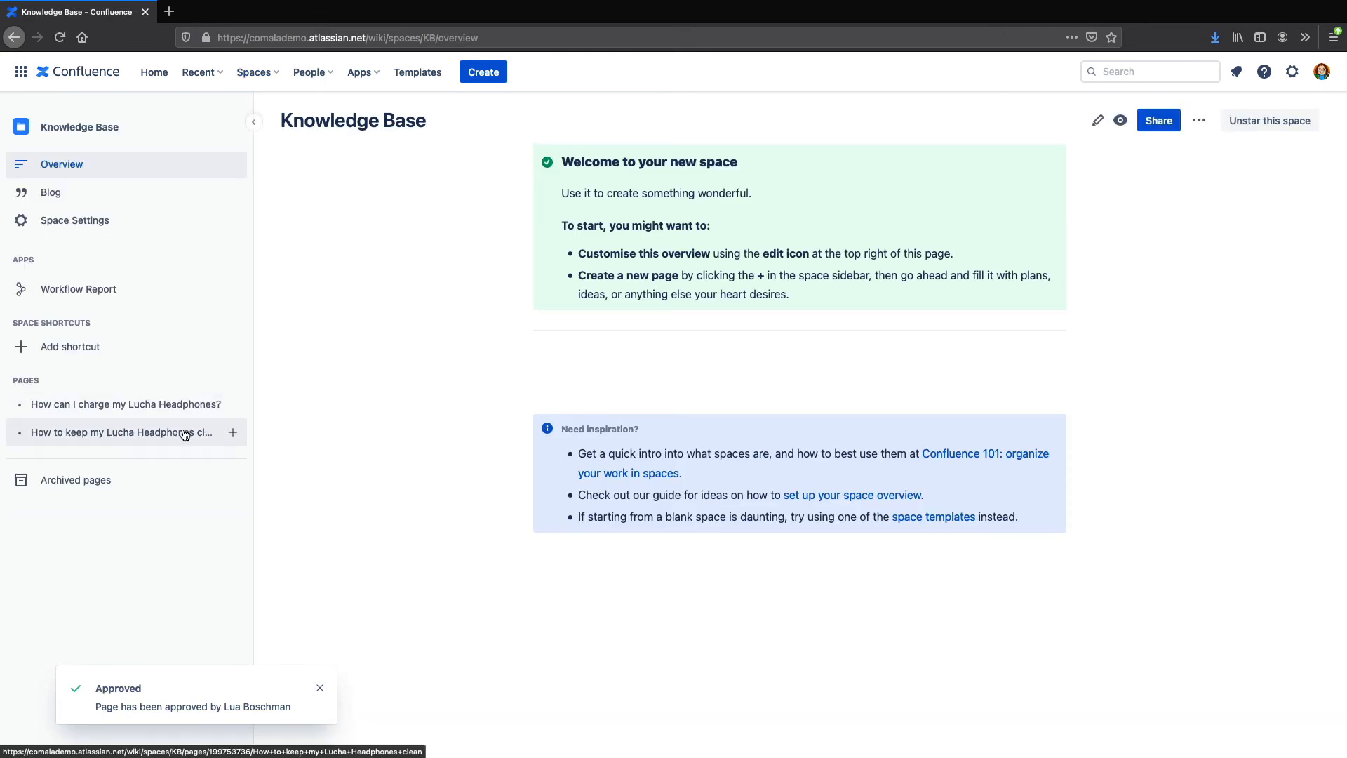
{"action": "left_click", "coordinate": [124, 433]}
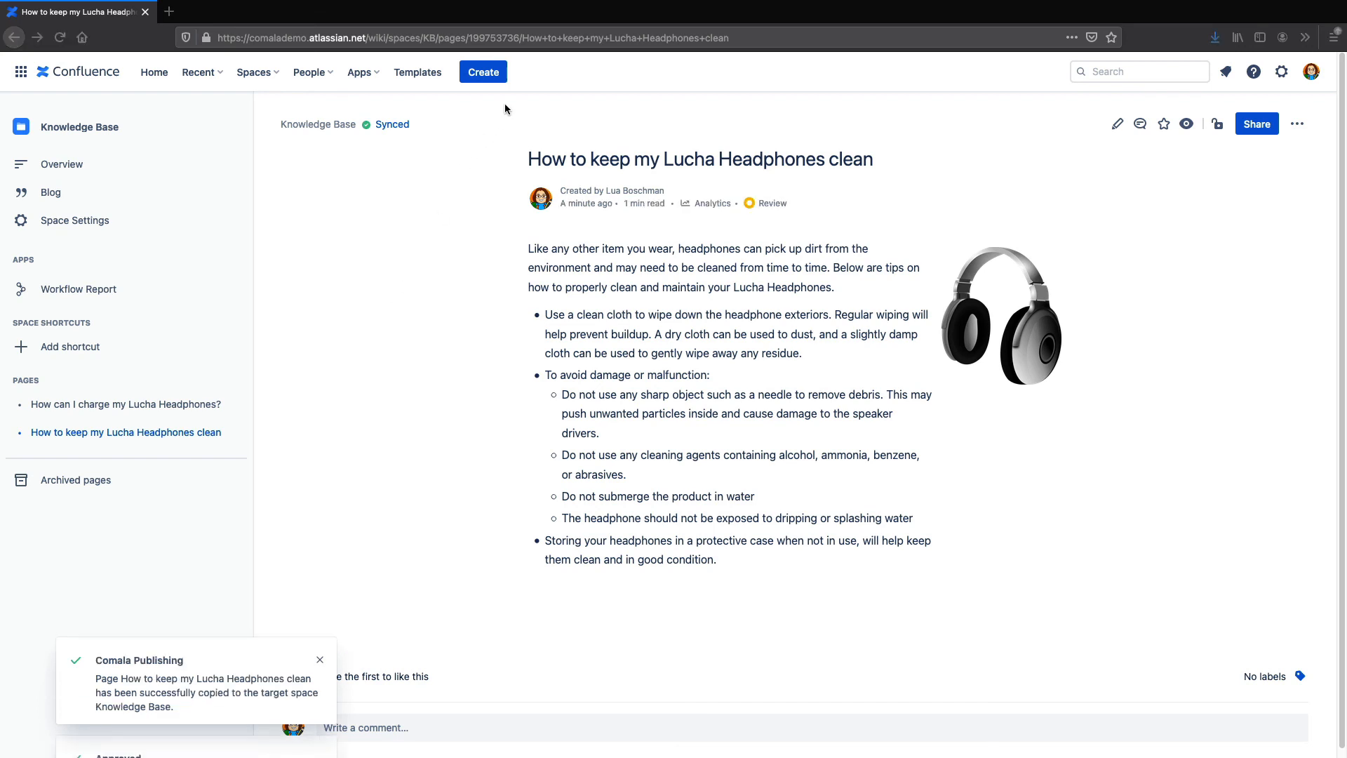
{"action": "right_click", "coordinate": [473, 37]}
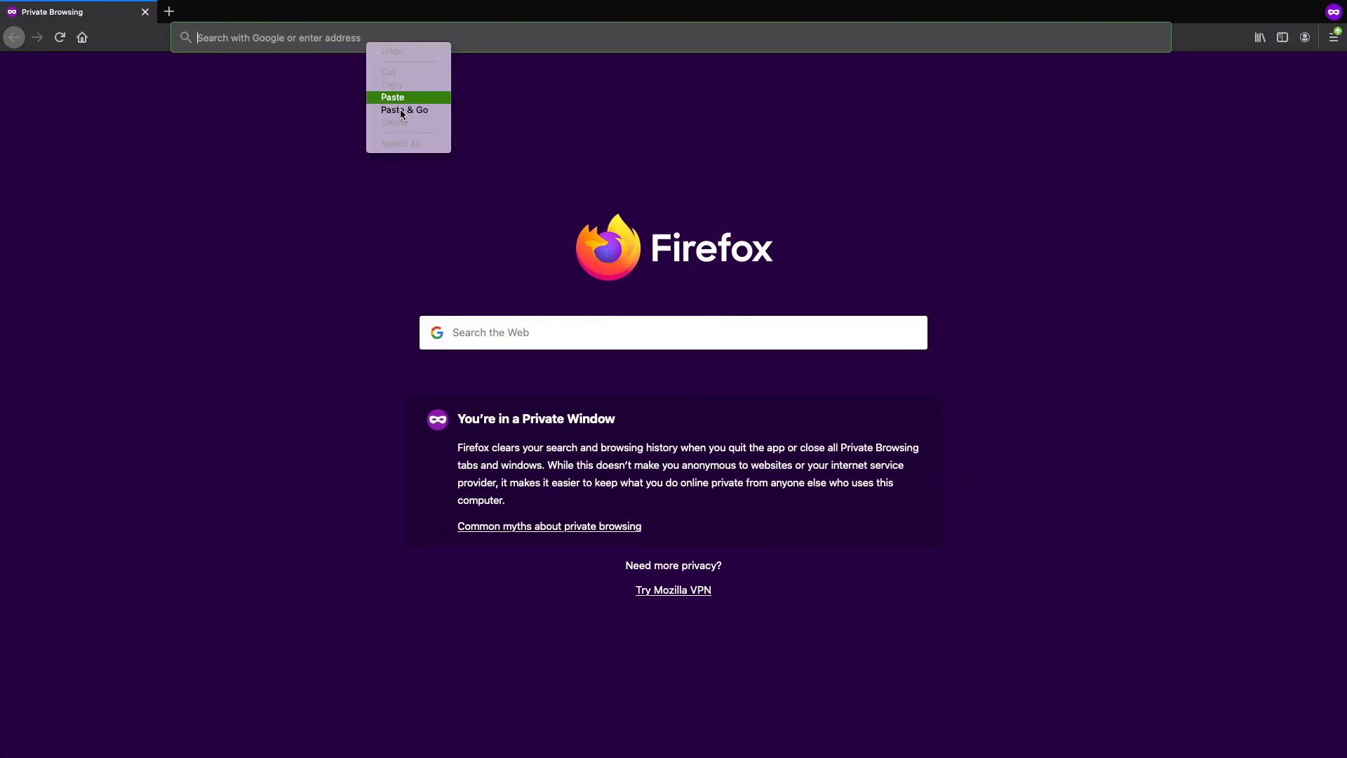
Step: Load the Knowledge Base copy of the cleaning page anonymously via Paste & Go in a private window
{"action": "left_click", "coordinate": [404, 109]}
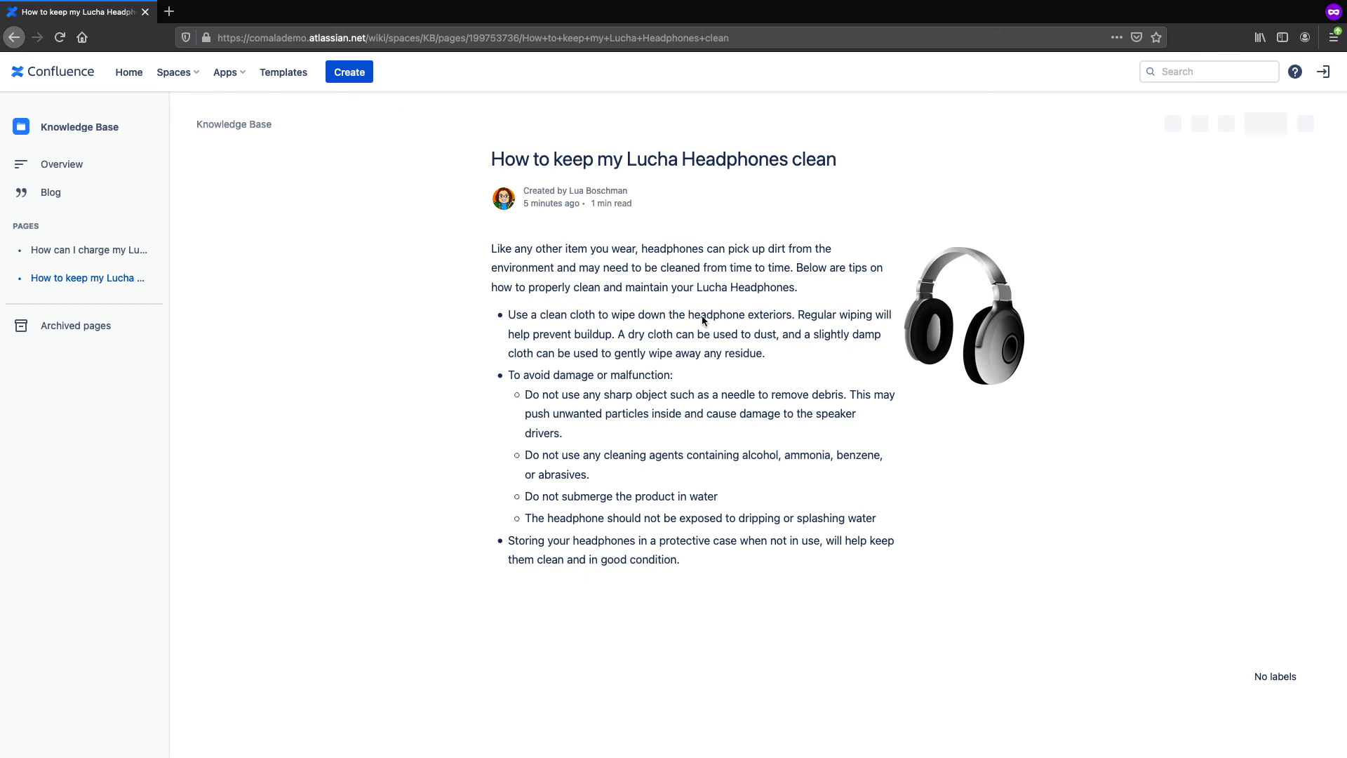
{"action": "mouse_move", "coordinate": [1016, 341]}
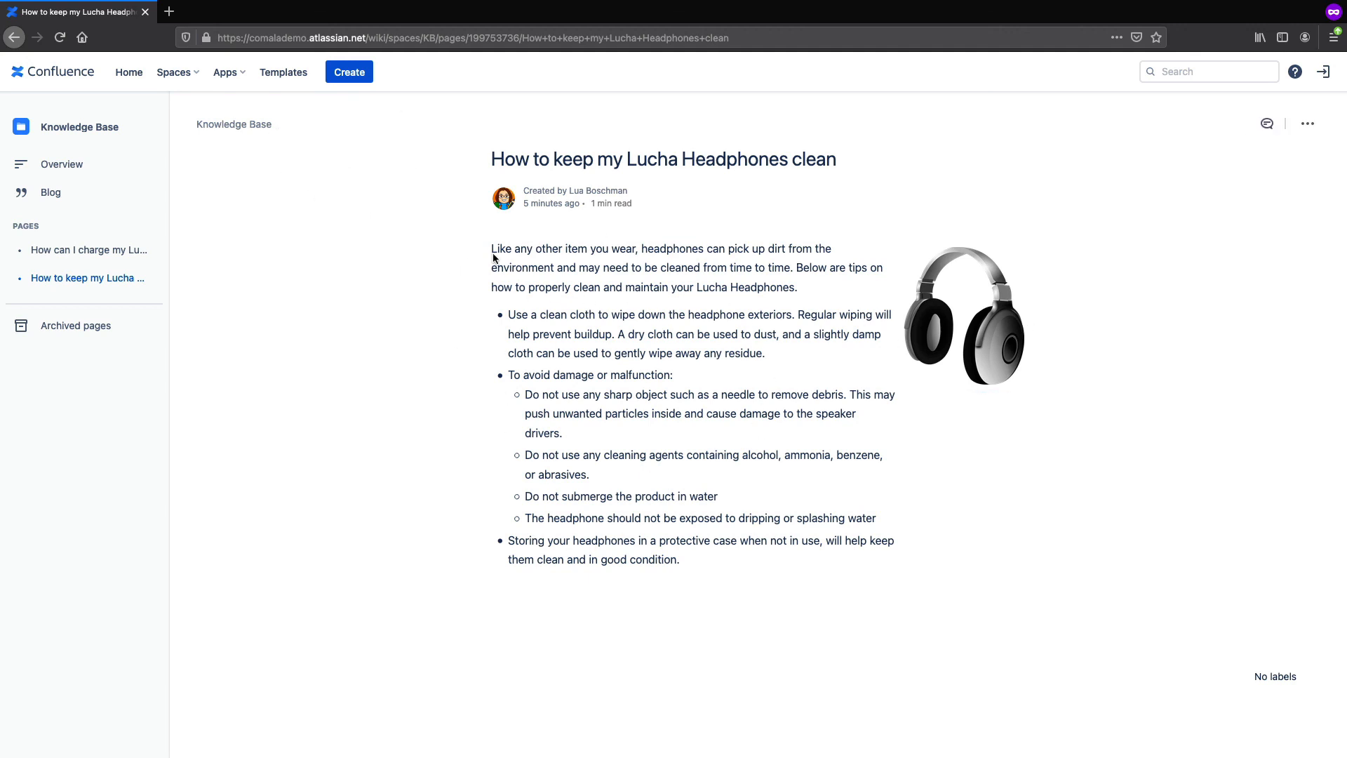
{"action": "mouse_move", "coordinate": [727, 212]}
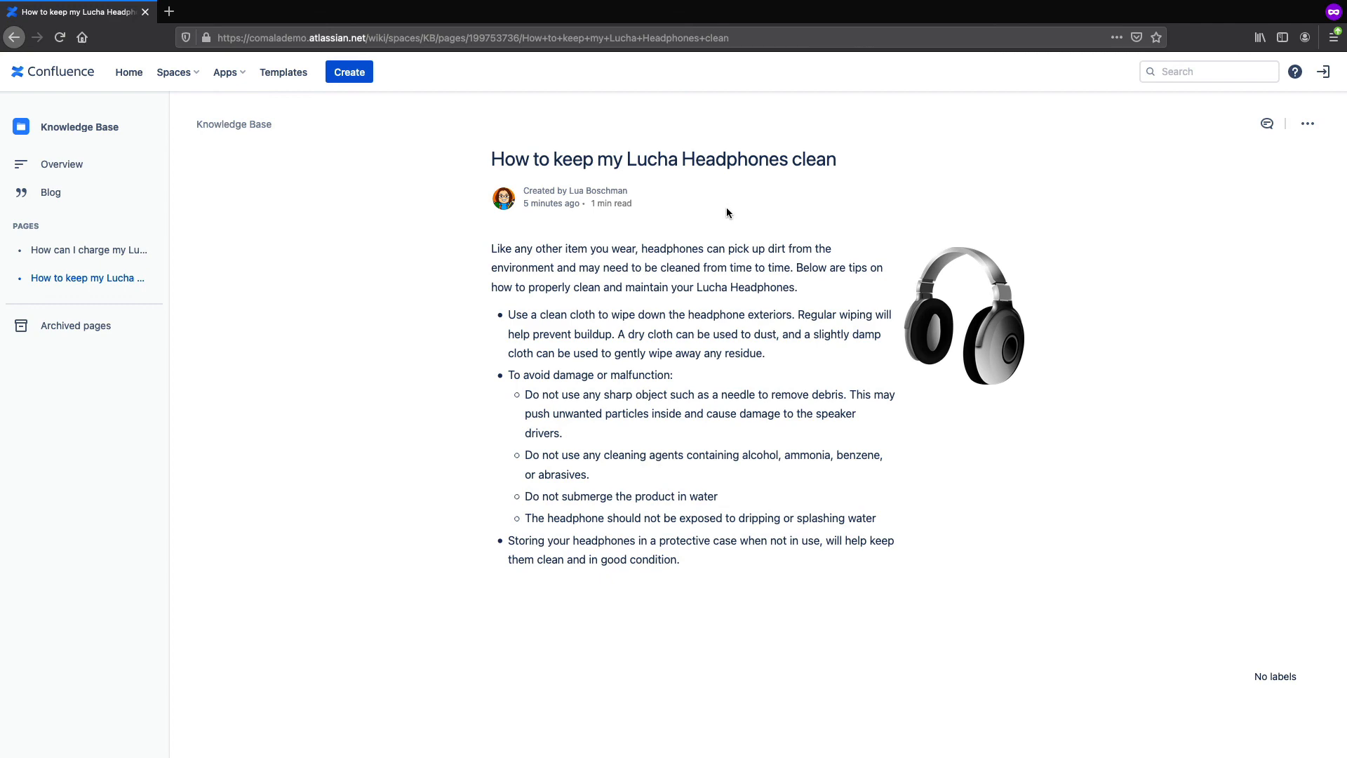